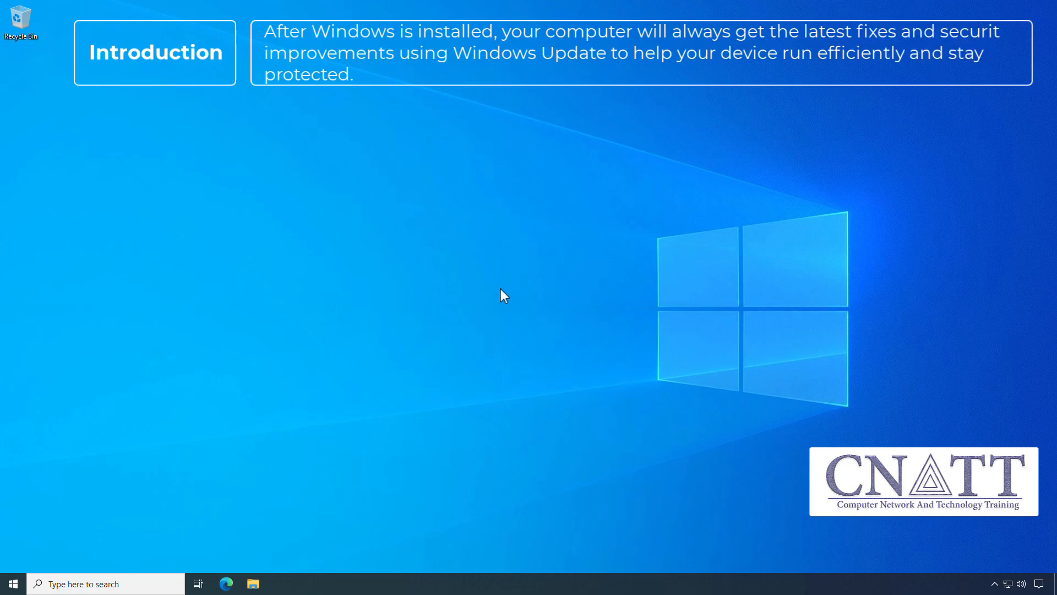
Reach Settings > Update & Security, landing on Windows Update with updates downloading.
click(11, 584)
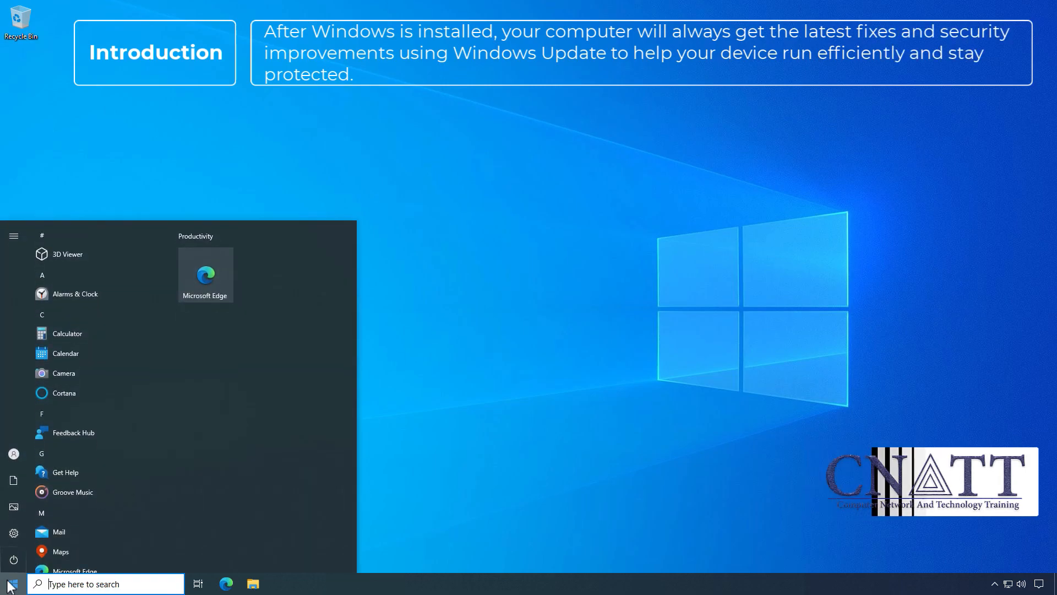
click(13, 531)
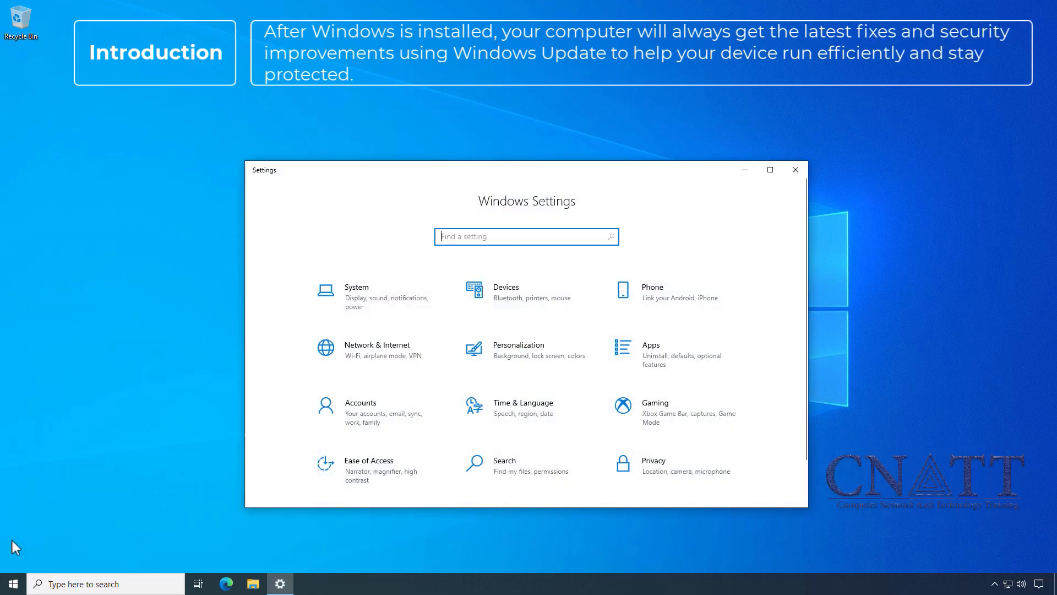
scroll(down, 3)
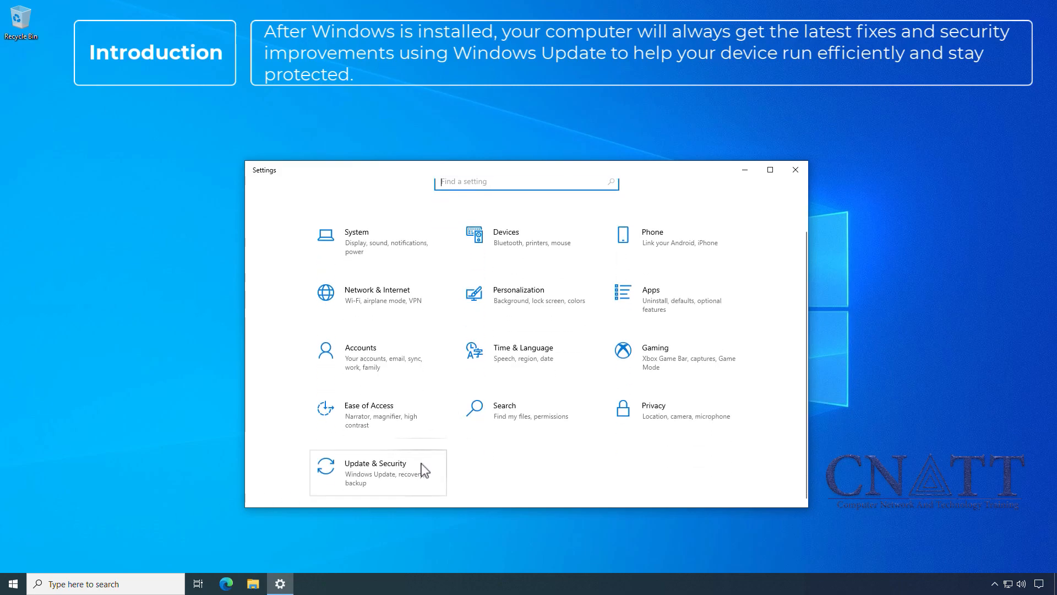
click(374, 471)
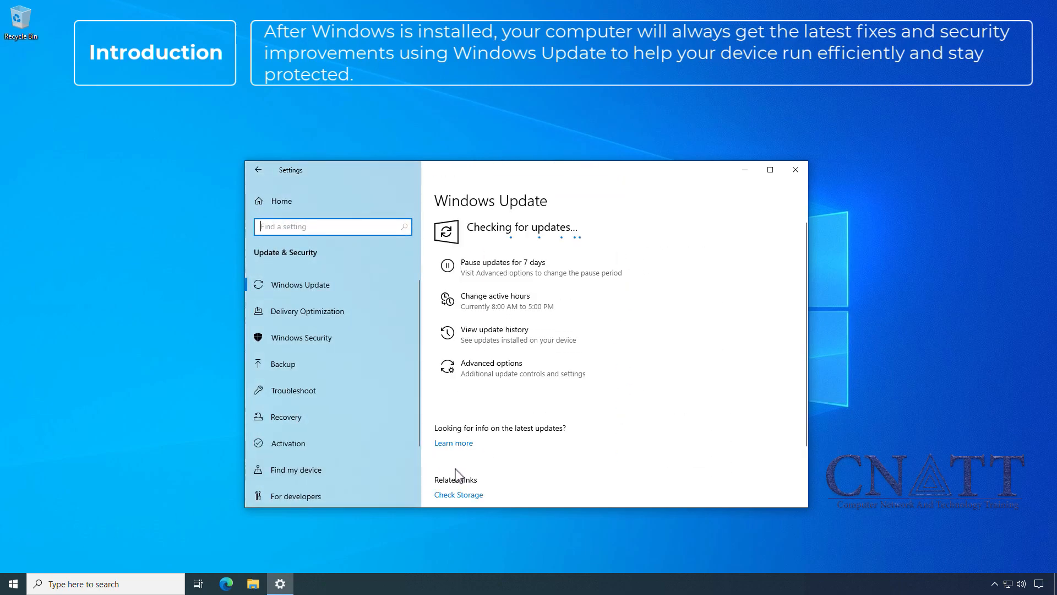
mouse_move(637, 510)
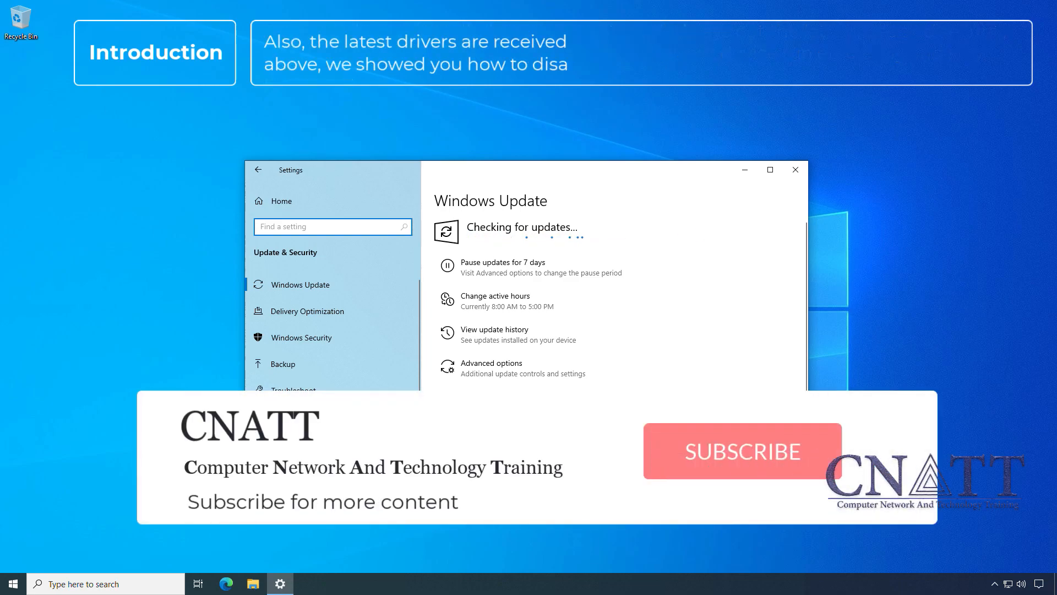
click(742, 451)
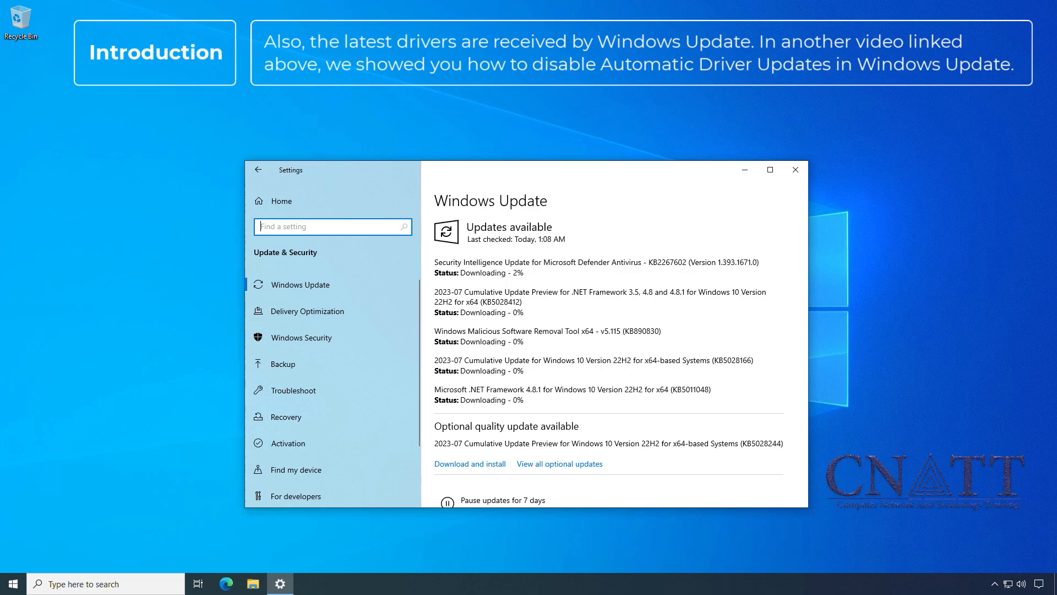
Close the Settings window, leaving the desktop.
click(795, 169)
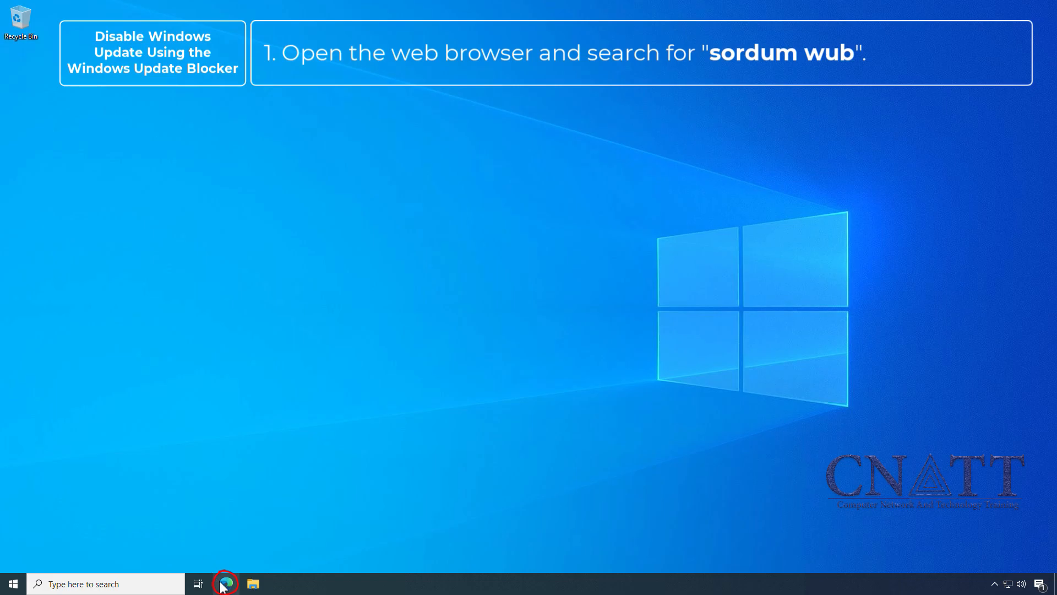
Search the web in Edge for 'sordum wub'.
click(223, 584)
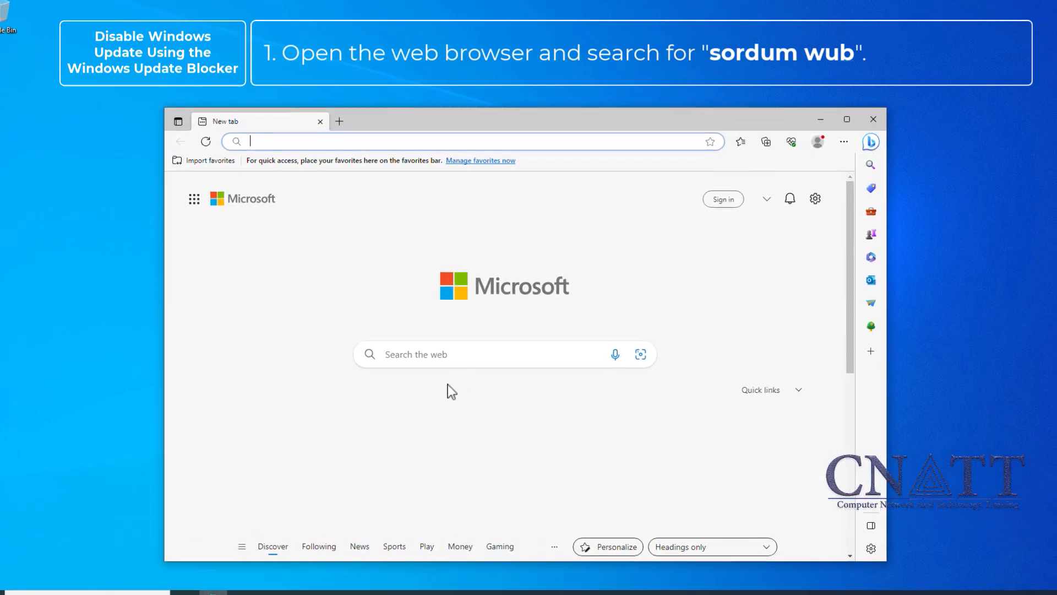
text(sor)
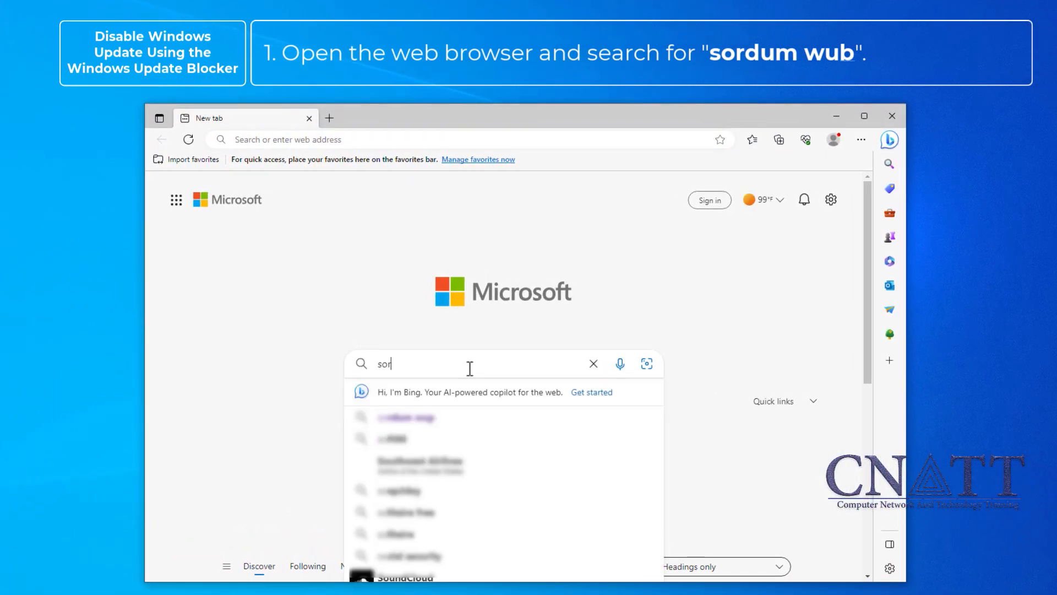
text(dum wu)
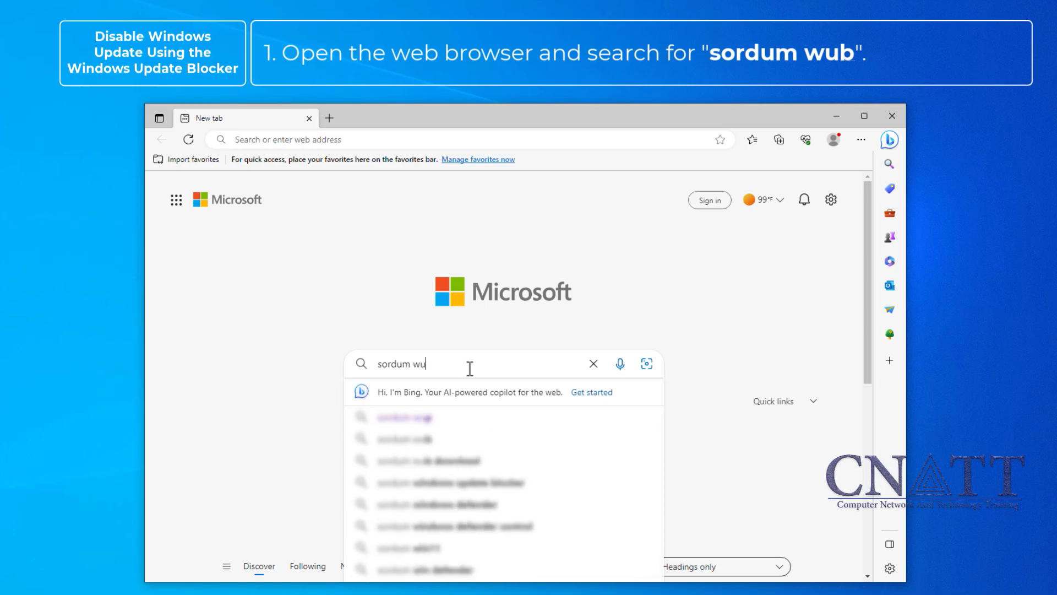
text(b)
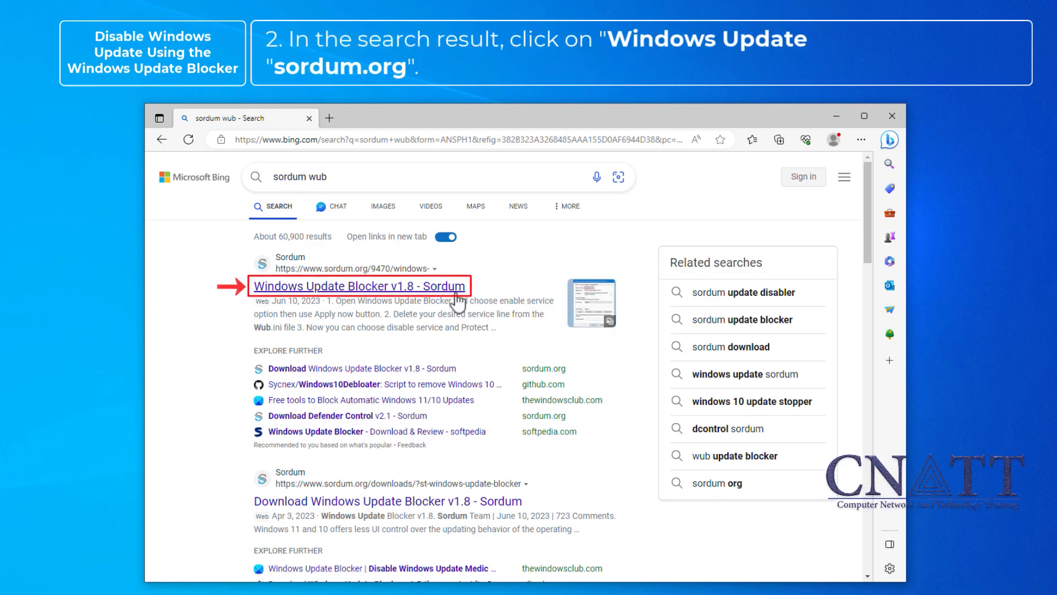
mouse_move(457, 302)
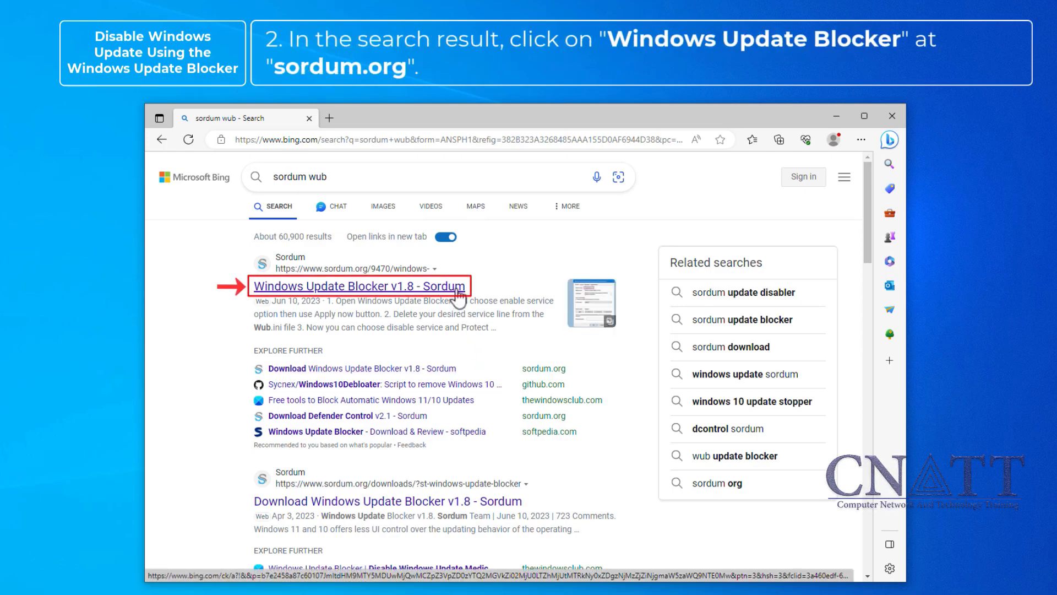
Visit the Sordum Windows Update Blocker v1.8 page and both VirusTotal reports showing zero vendor flags.
click(359, 285)
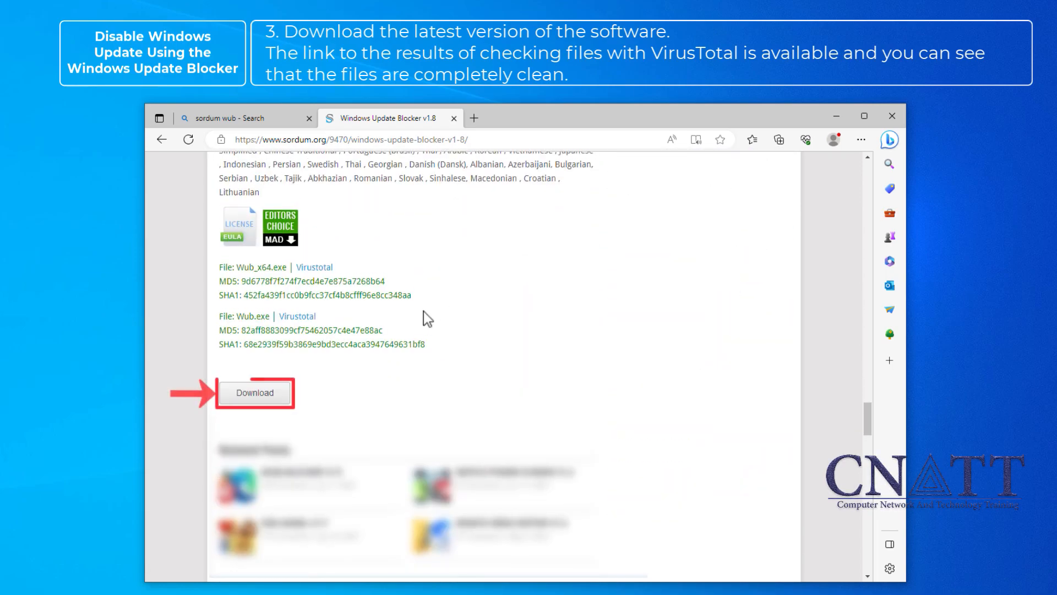
mouse_move(254, 392)
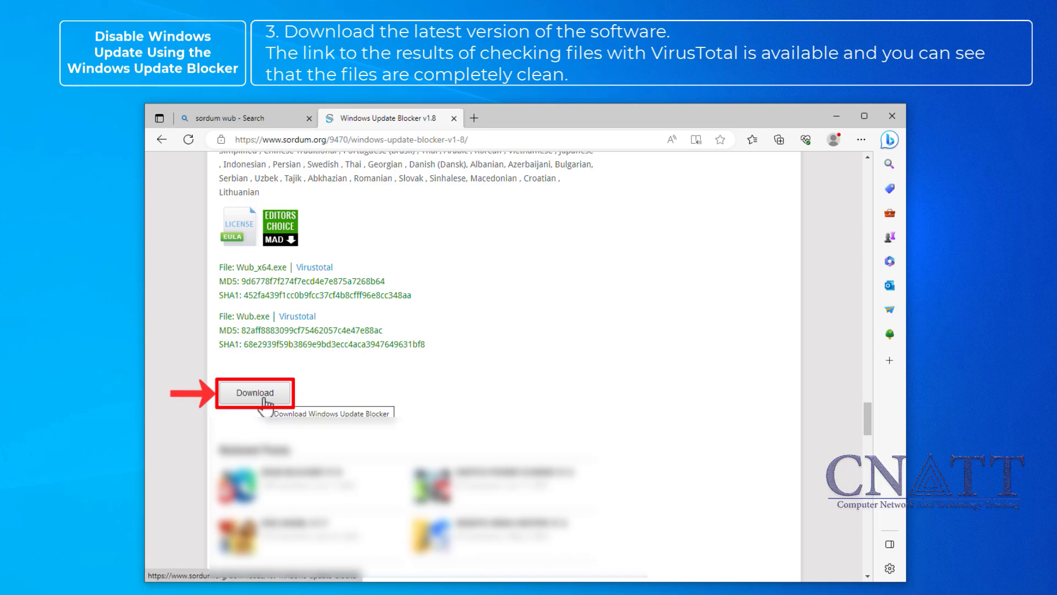
click(297, 316)
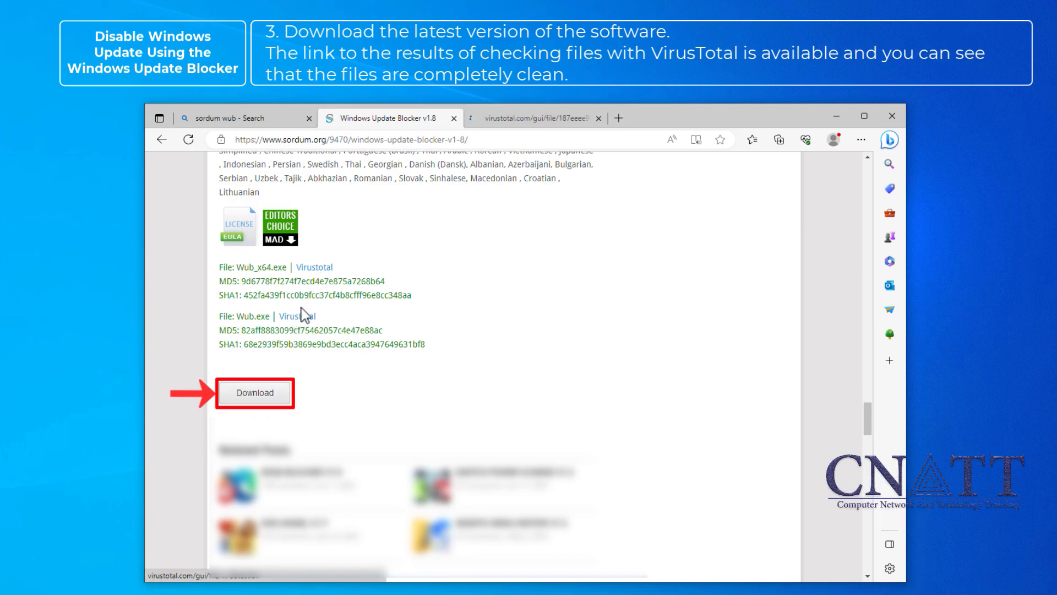
click(296, 316)
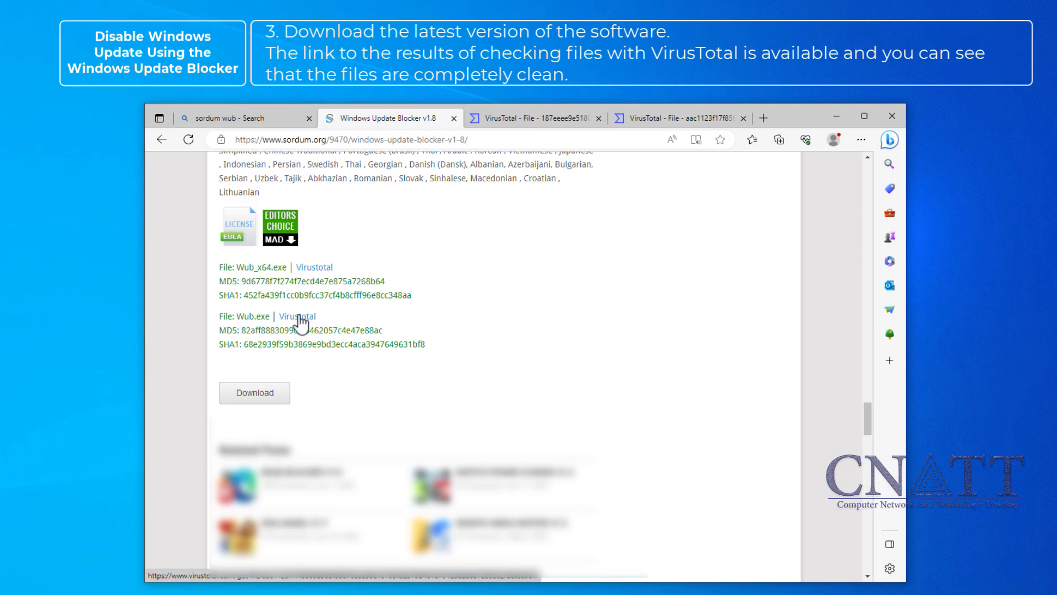
click(533, 118)
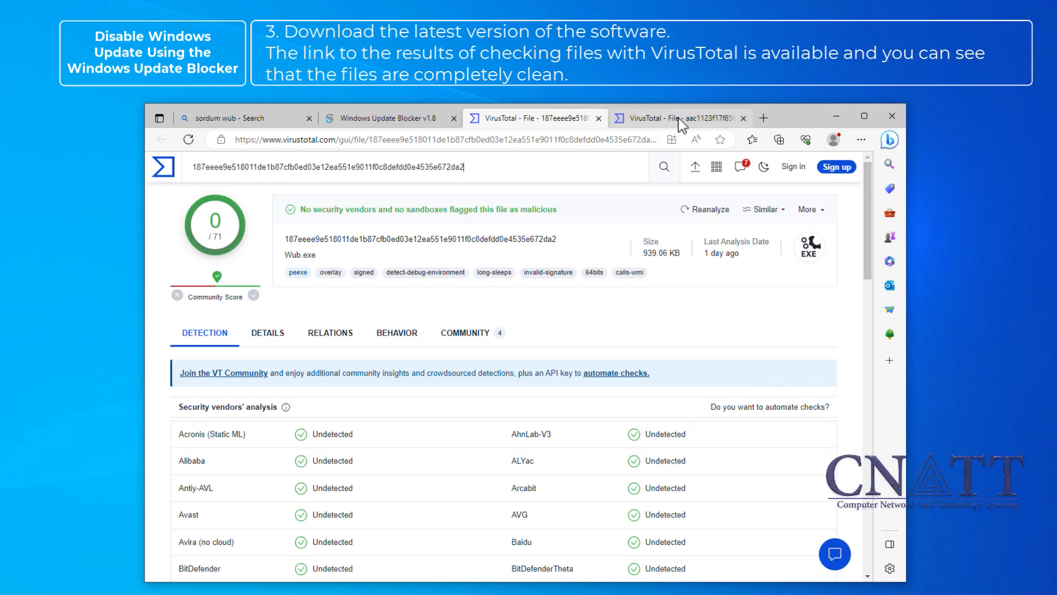
click(667, 118)
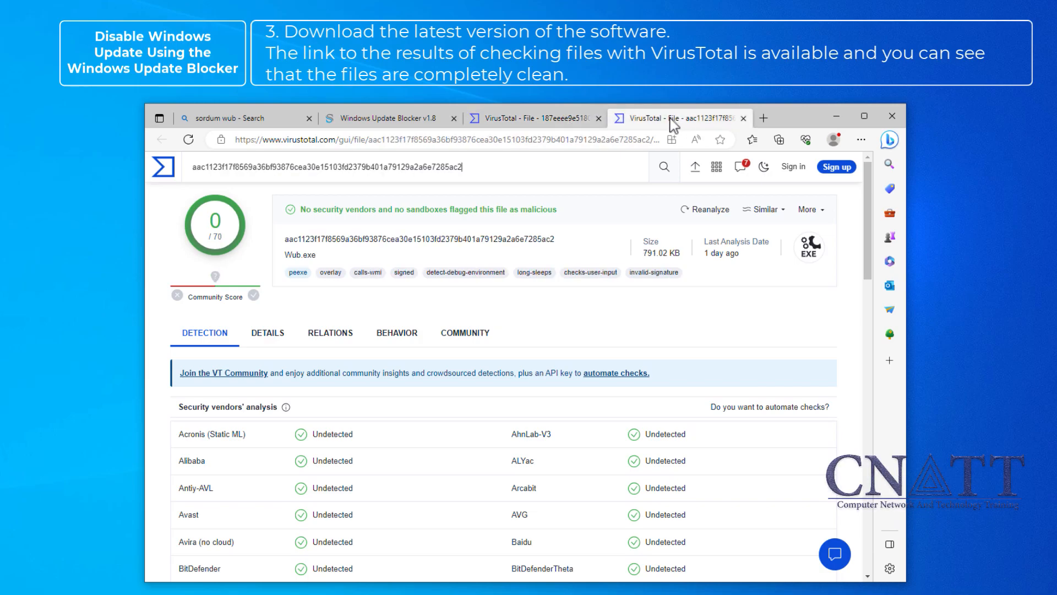
click(384, 118)
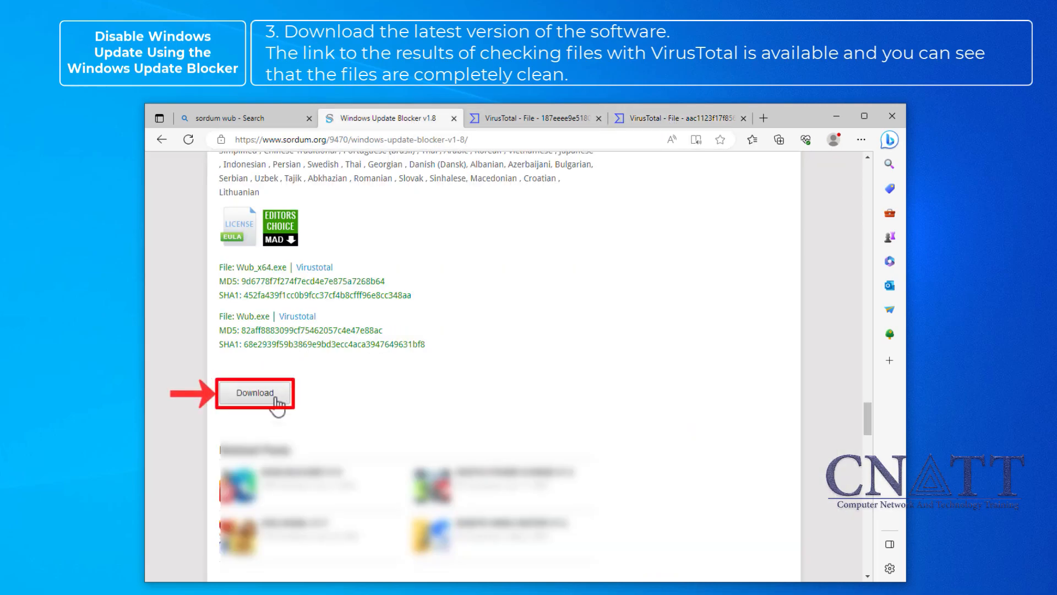
Download Wub_v1.8.zip and reveal it in the Downloads folder.
click(254, 392)
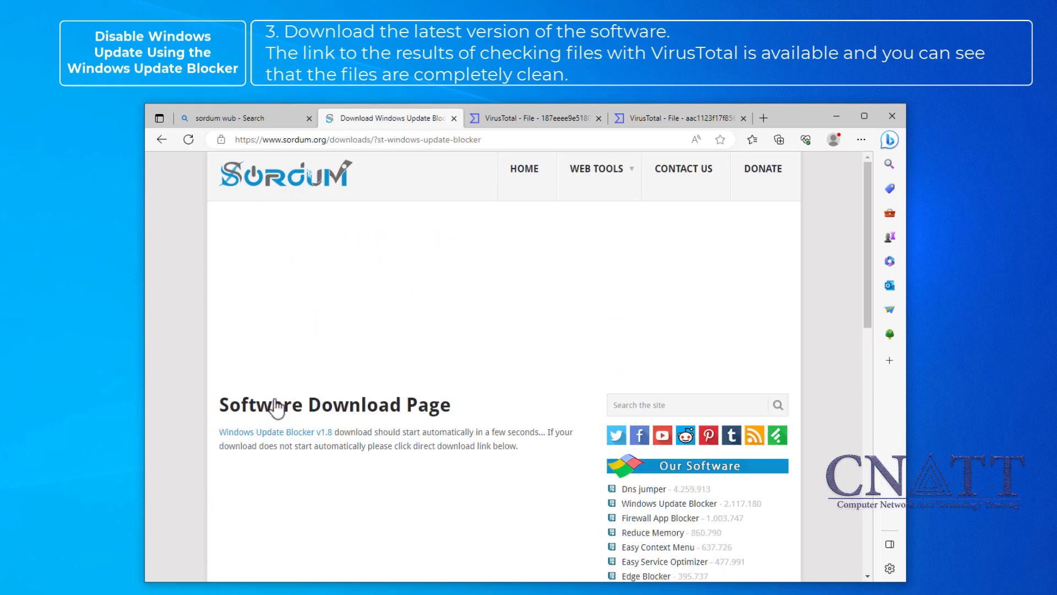
mouse_move(198, 410)
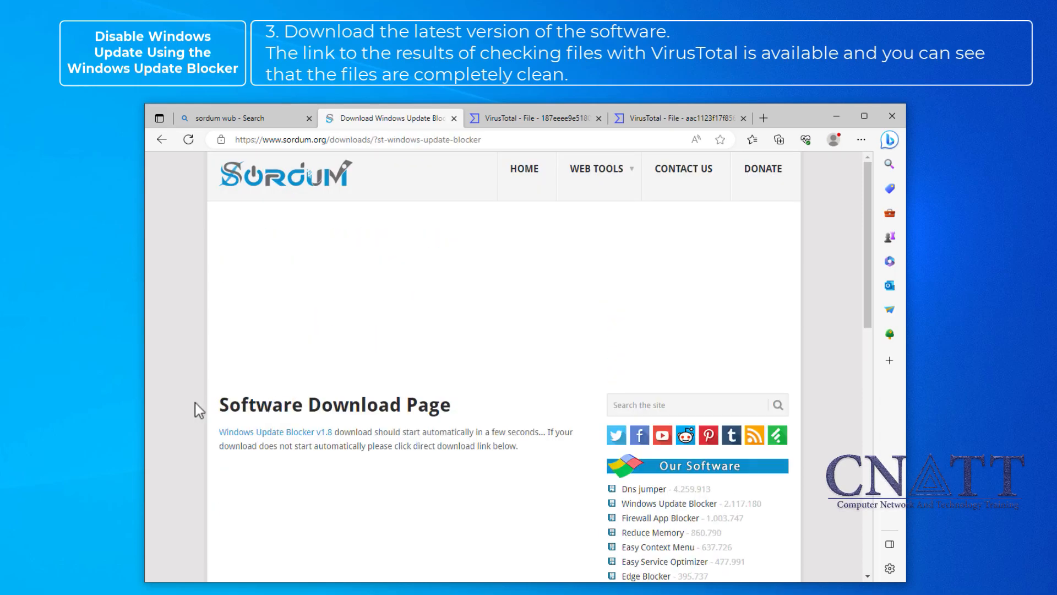
click(778, 140)
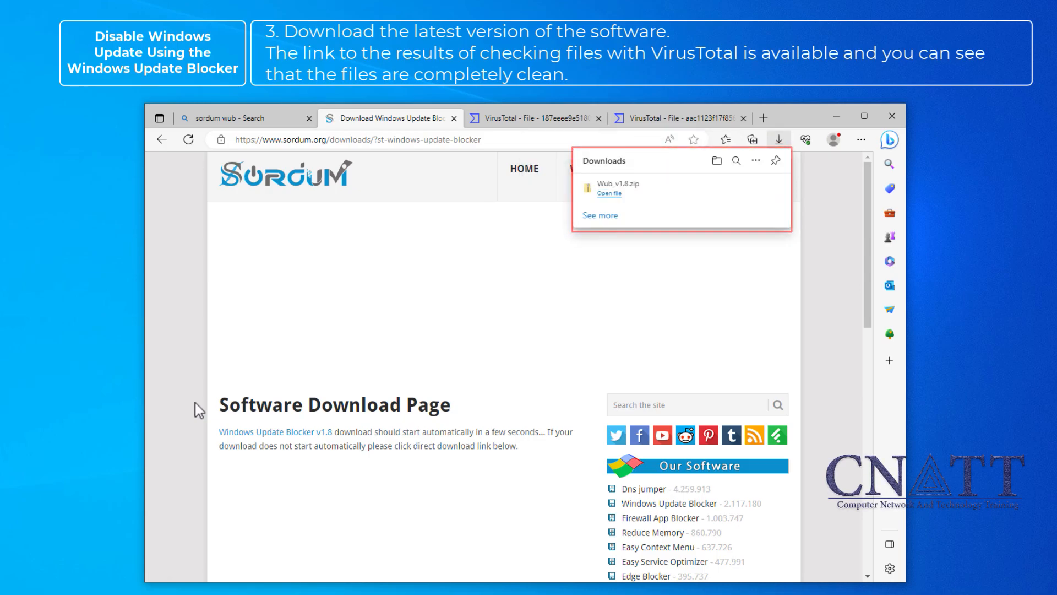
mouse_move(715, 164)
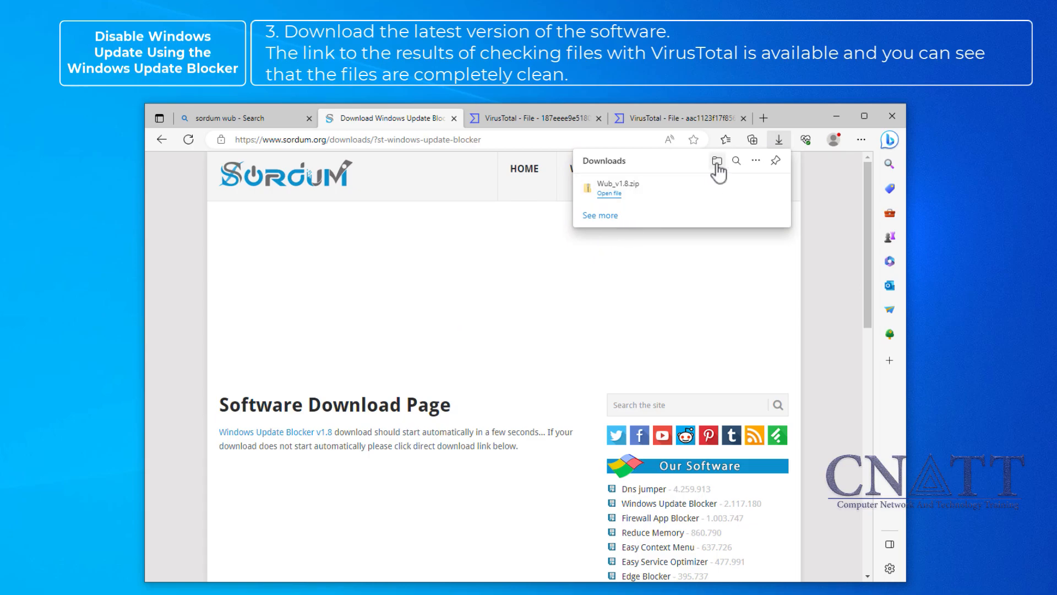
click(715, 160)
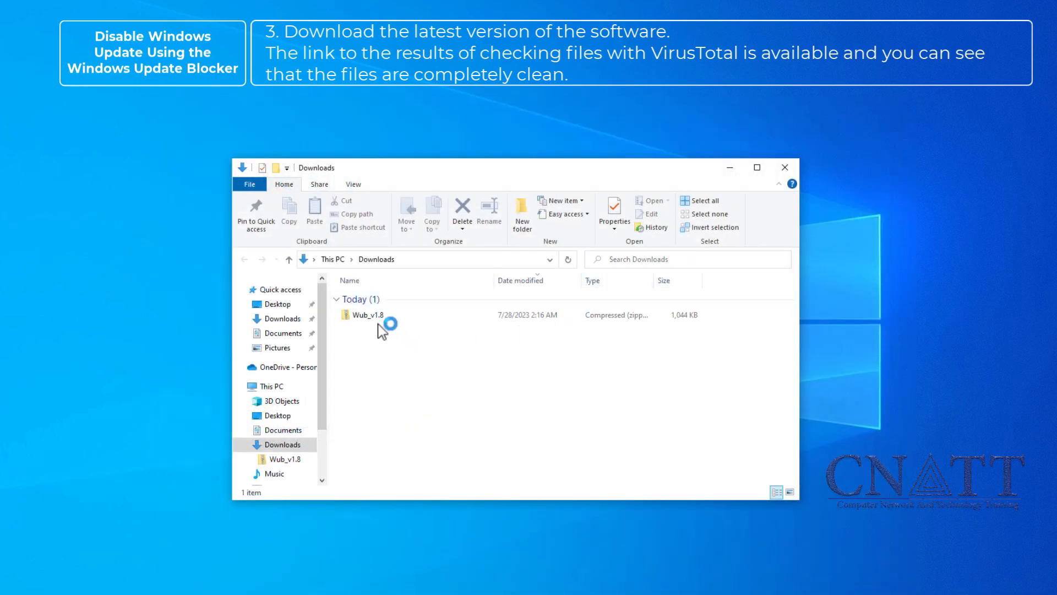
Extract Wub_v1.8 with Extract All and enter the Wub folder inside.
right_click(367, 315)
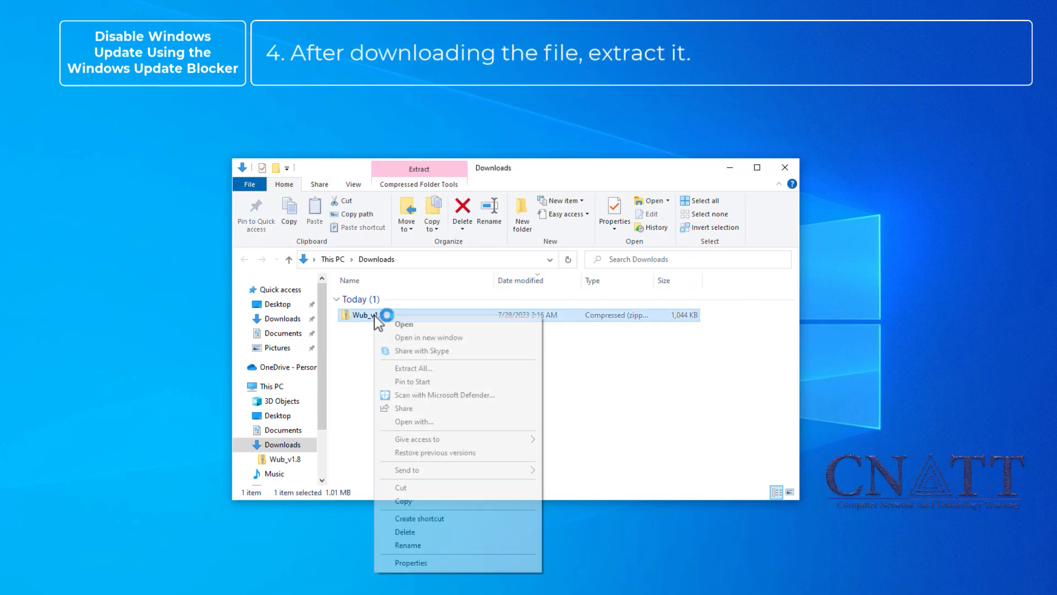
mouse_move(457, 373)
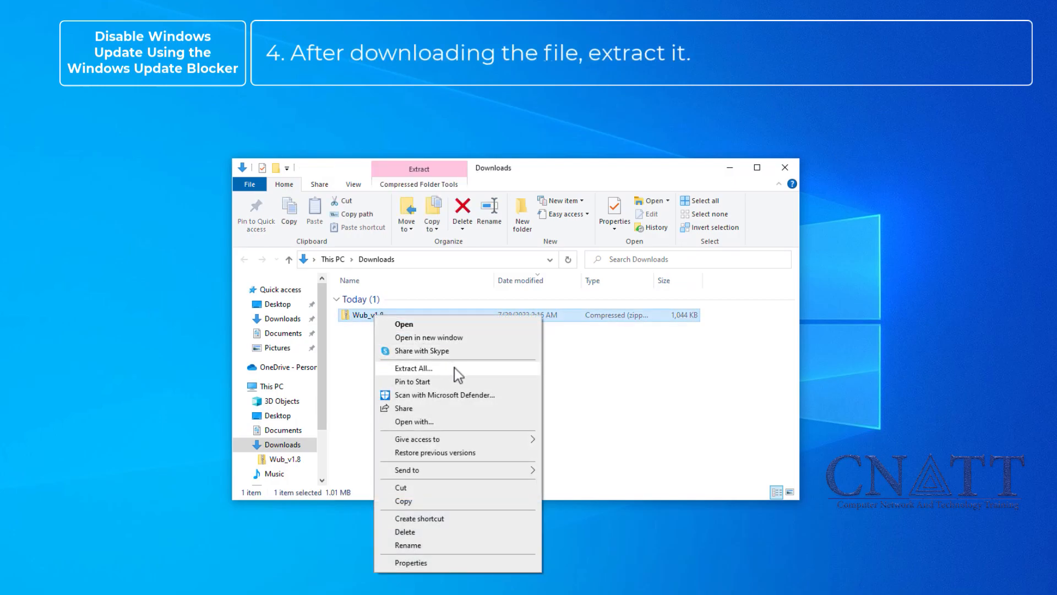
click(412, 368)
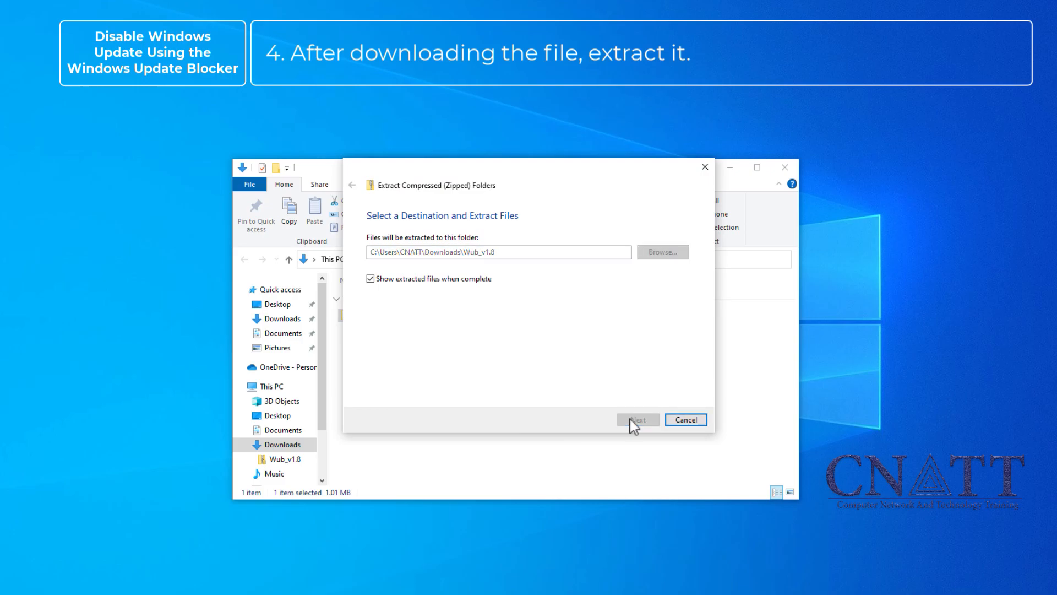
click(637, 420)
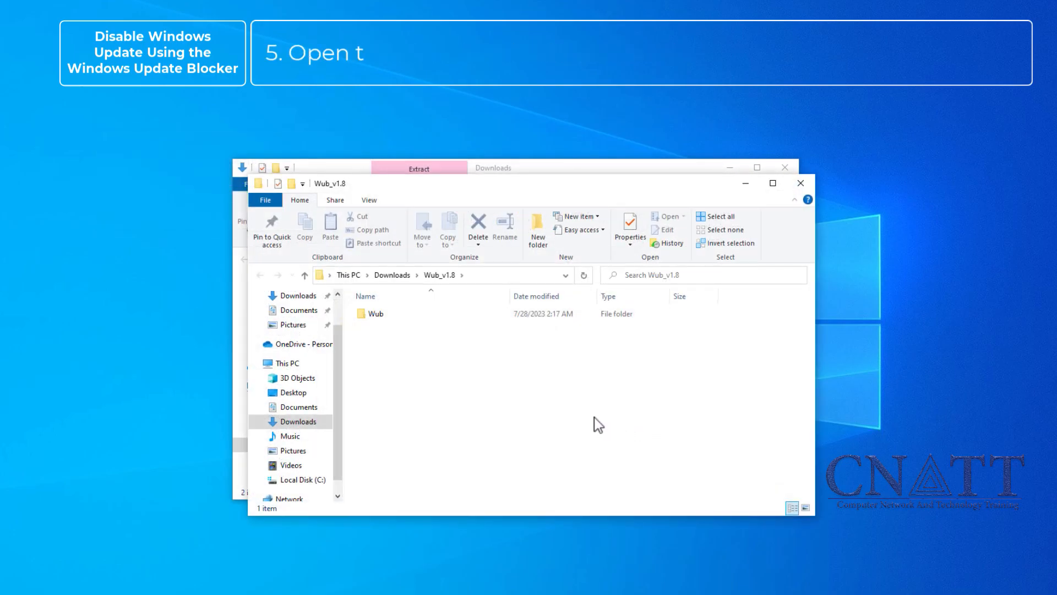
click(375, 314)
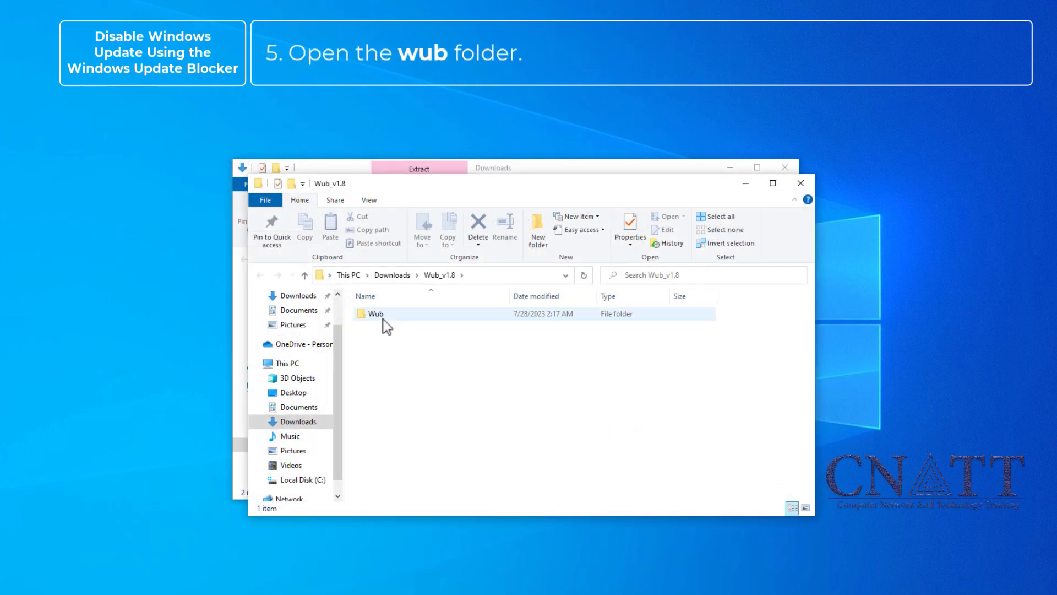
double_click(375, 312)
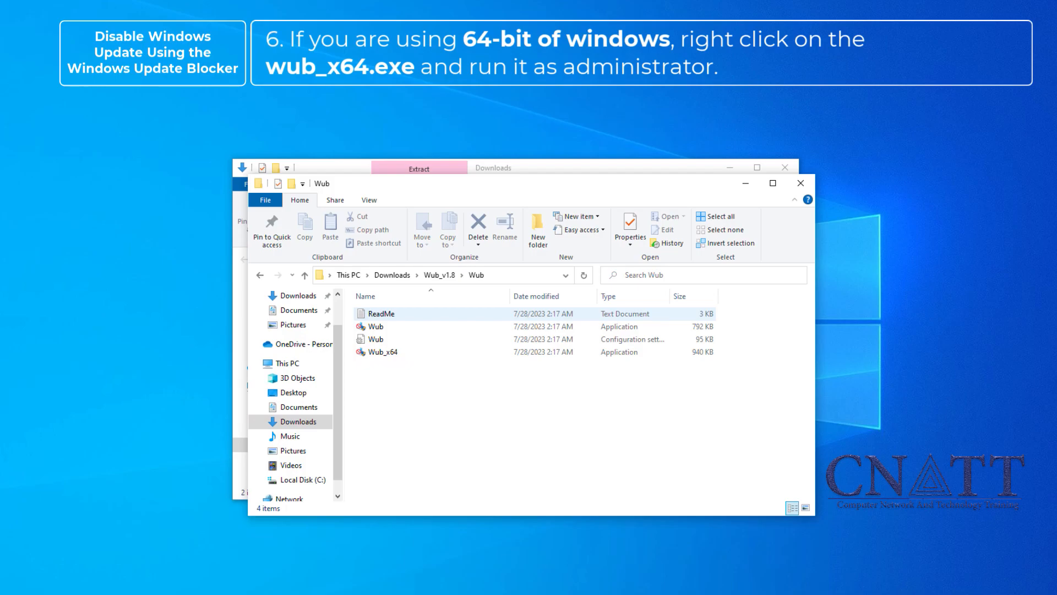
Run Wub_x64 as administrator, apply Disable Updates, then close the blocker.
right_click(382, 351)
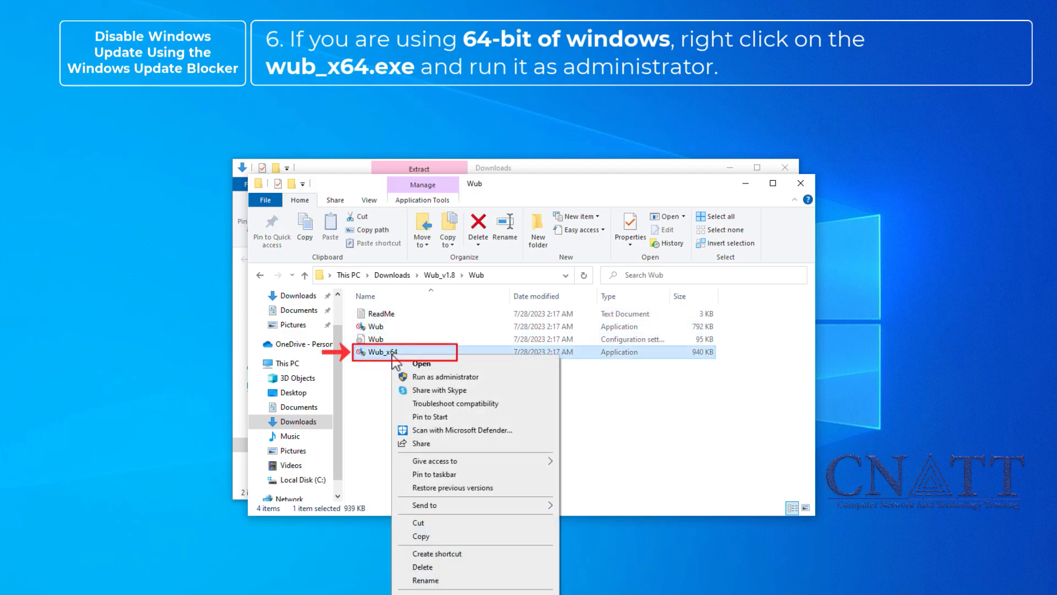
mouse_move(465, 382)
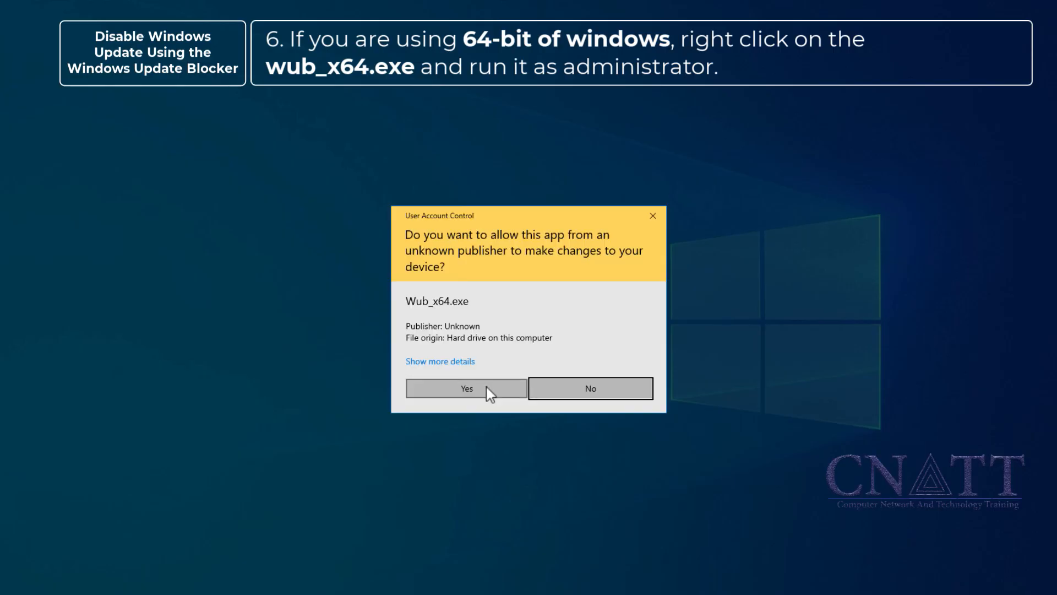
click(465, 387)
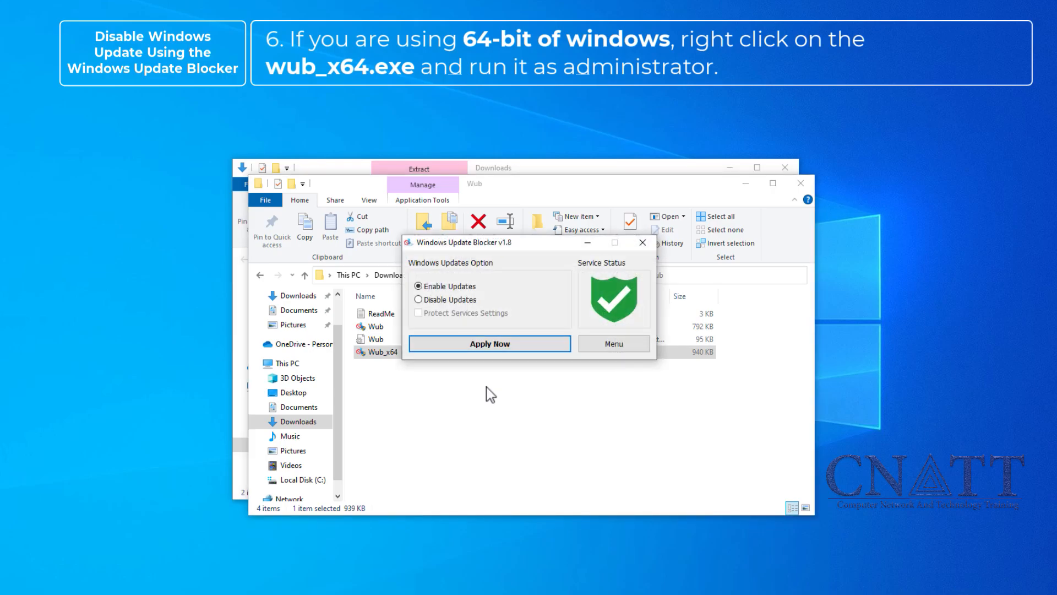
click(418, 300)
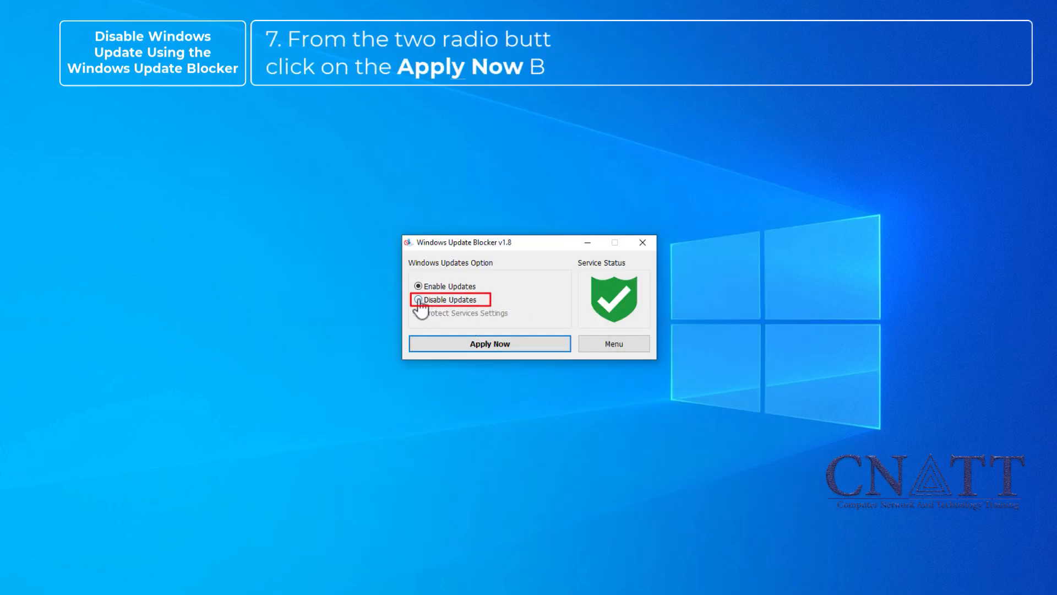
click(419, 300)
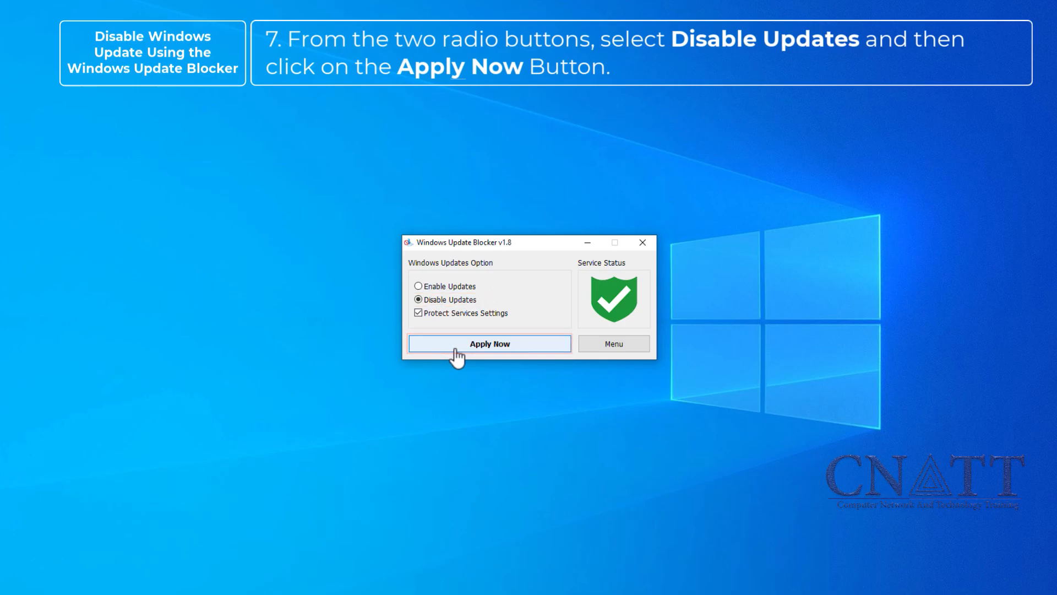
click(489, 343)
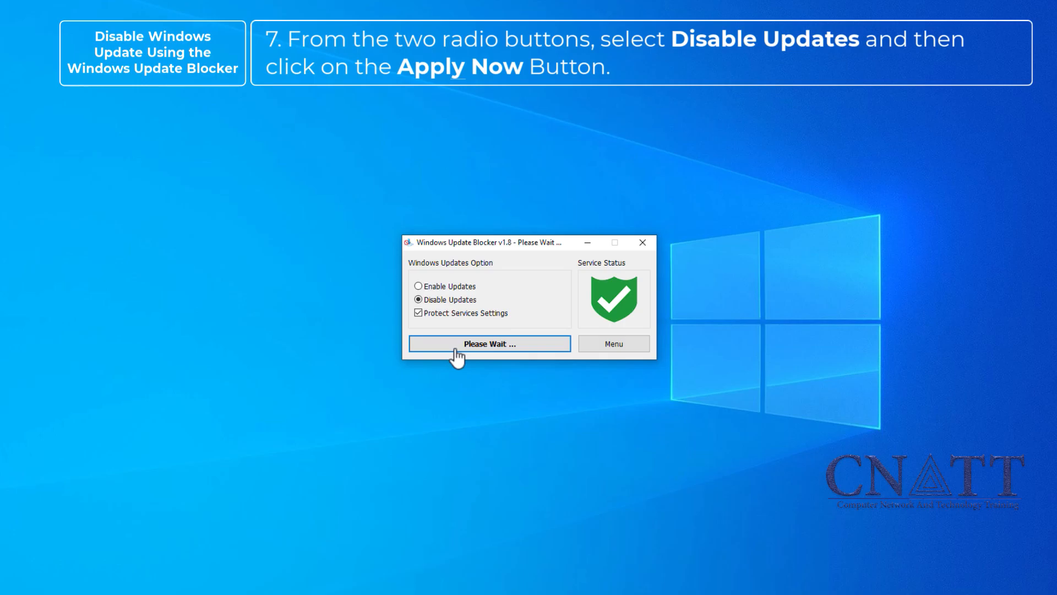
click(489, 344)
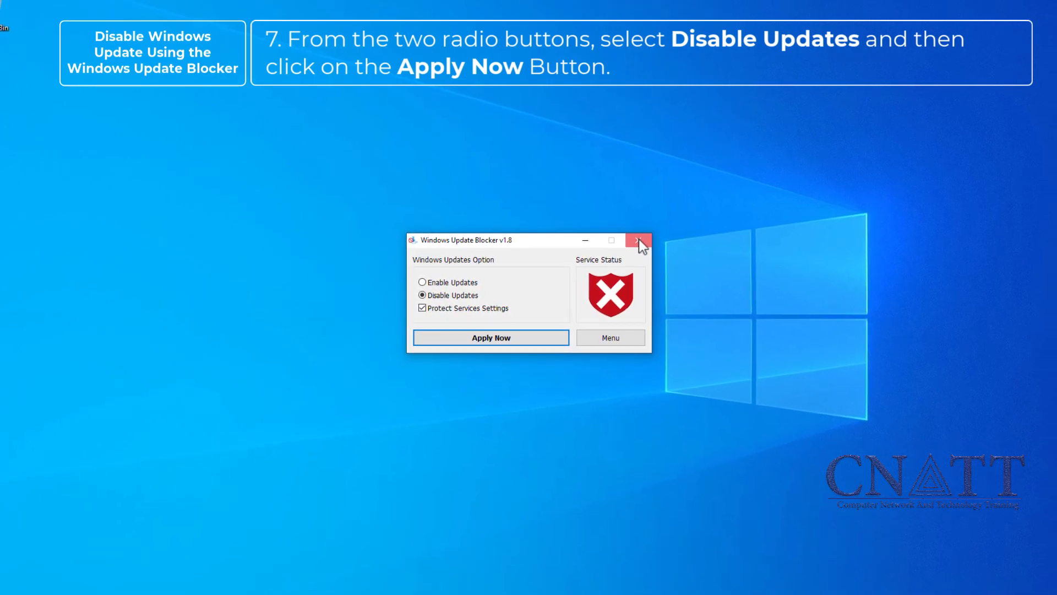
click(639, 242)
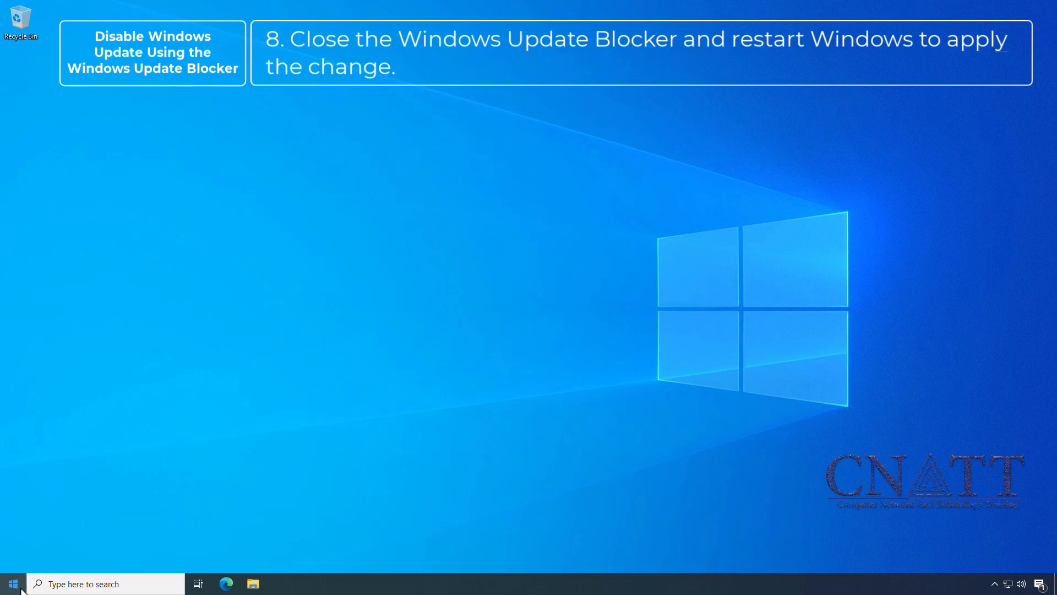
Restart the computer from the Start menu's Power options.
click(12, 584)
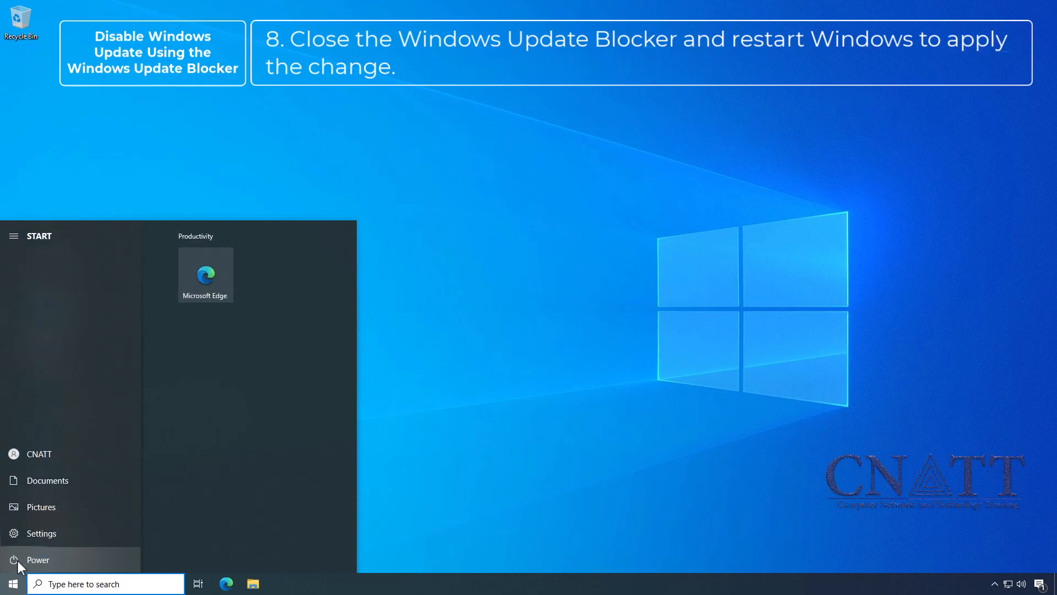
click(37, 560)
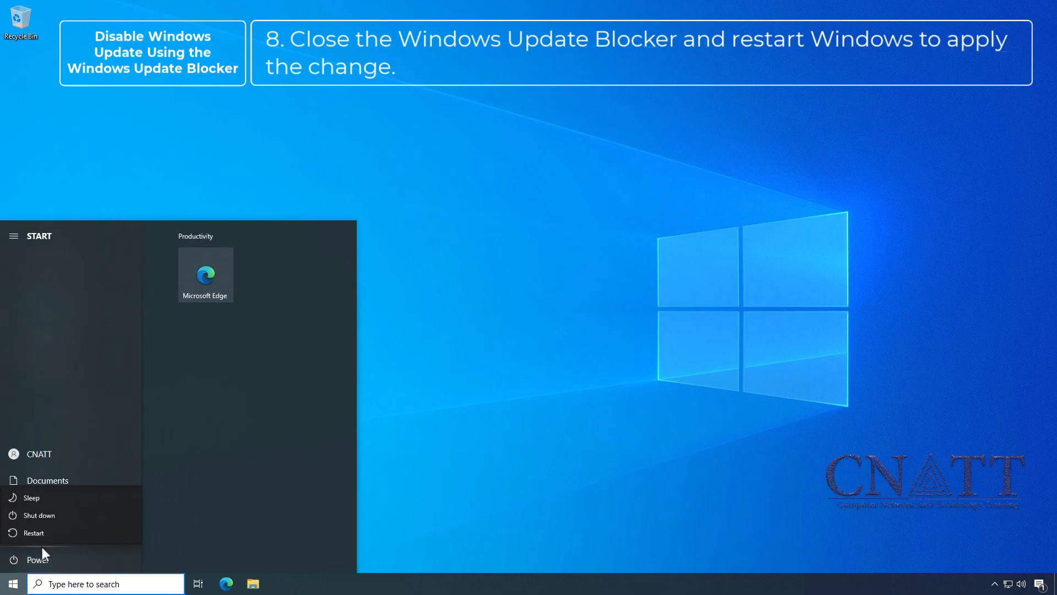
click(38, 560)
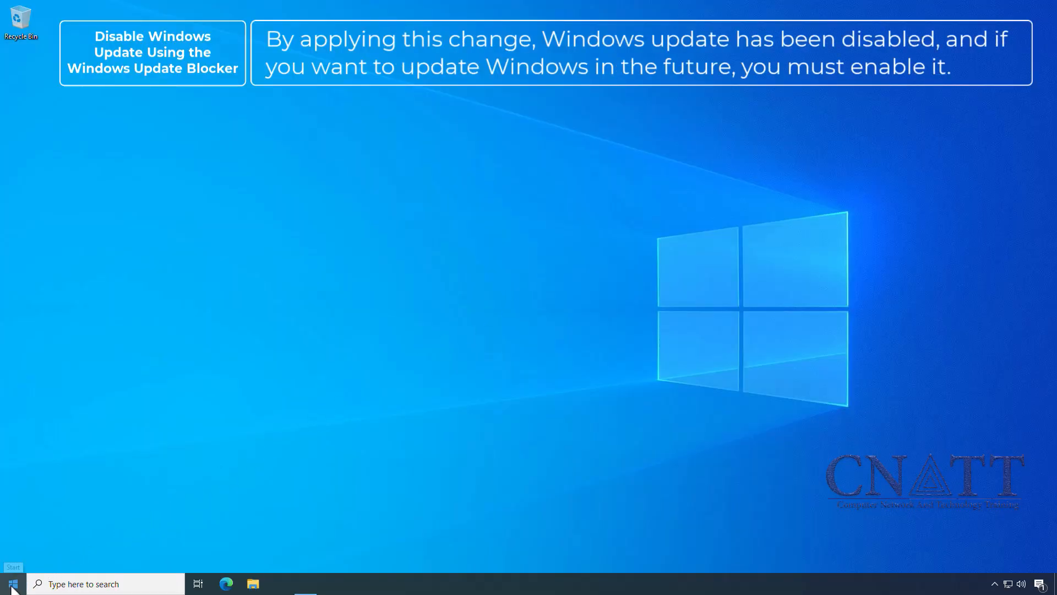
Check for updates in Settings > Update & Security to confirm automatic updates are off.
click(11, 584)
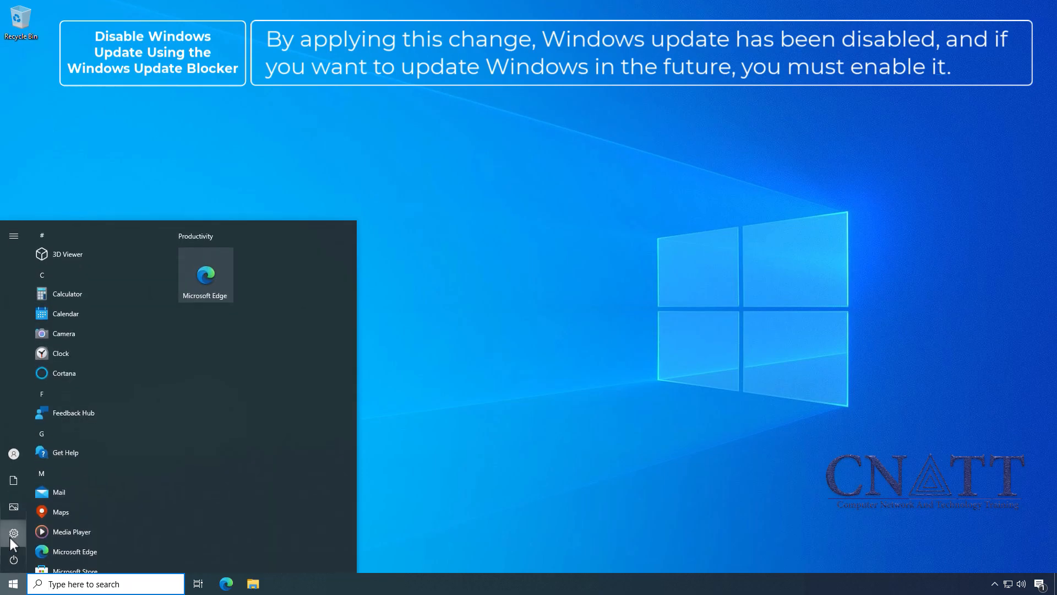
click(14, 533)
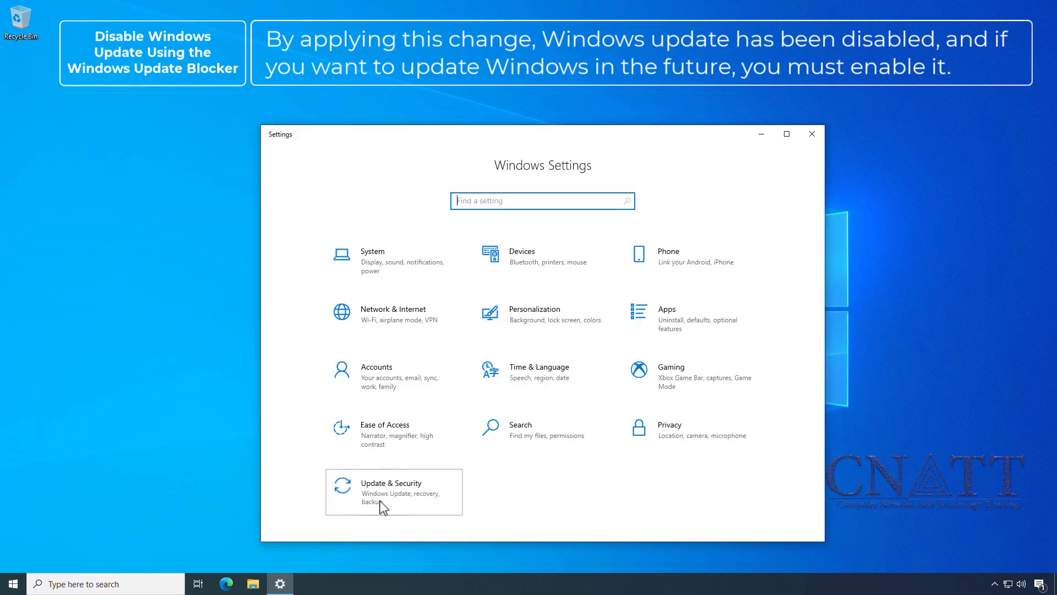
click(390, 491)
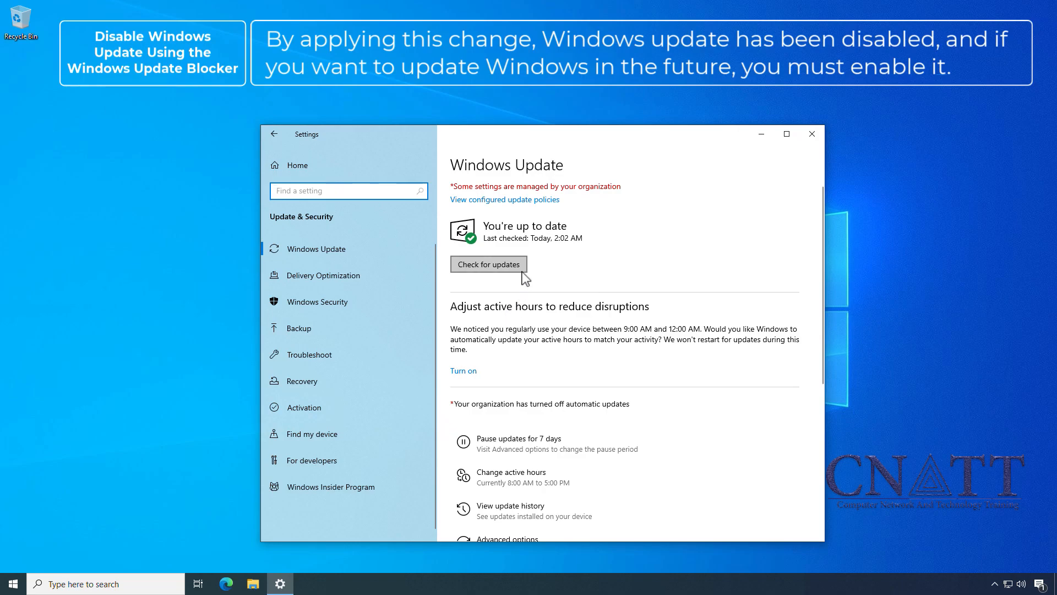
click(488, 264)
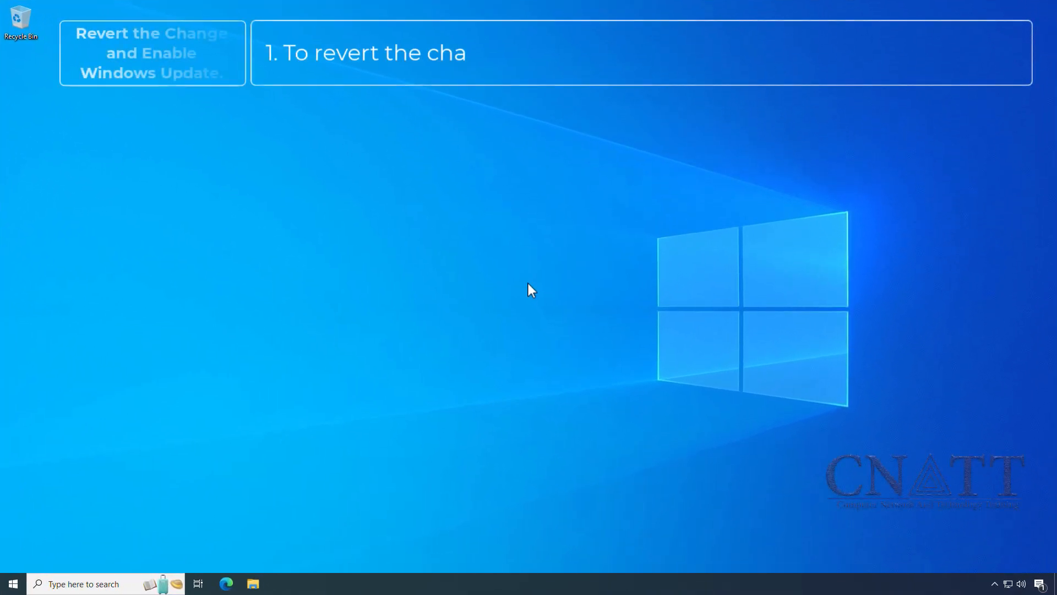
Navigate Downloads > Wub_v1.8 > Wub and run Wub_x64 as administrator, raising the UAC prompt.
right_click(253, 584)
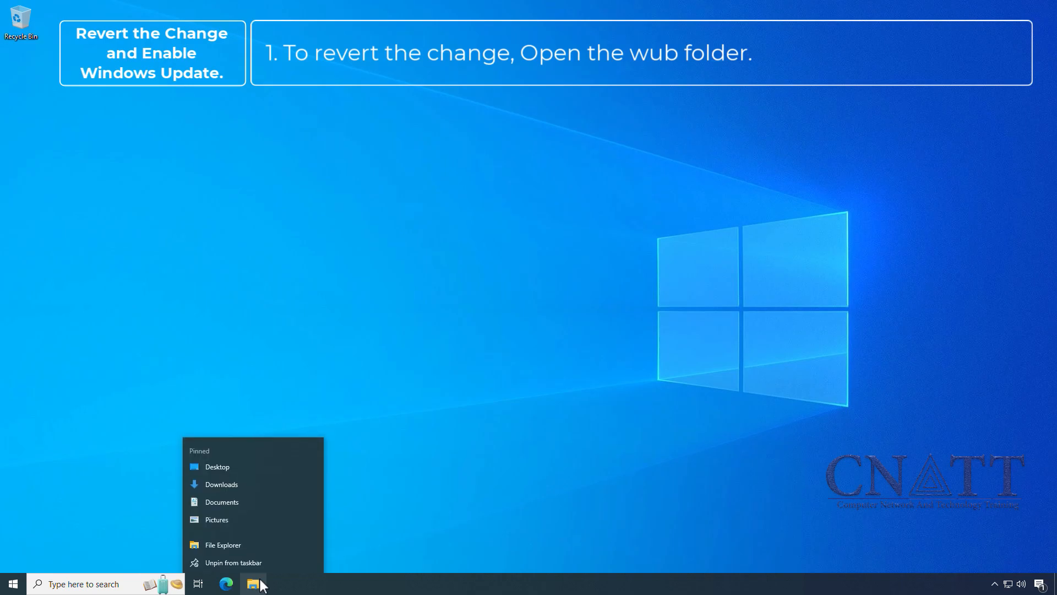
click(220, 485)
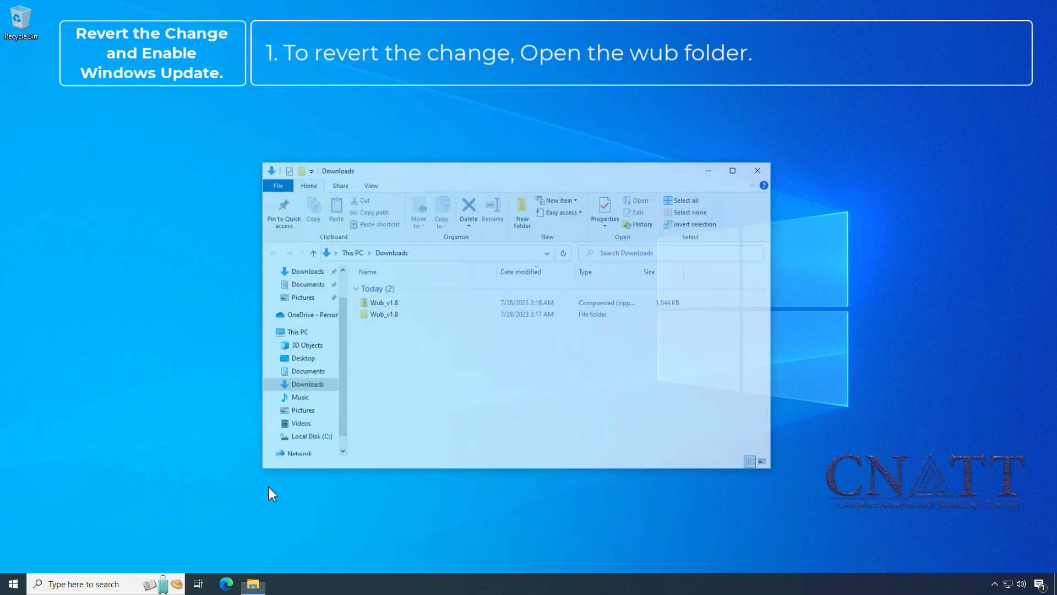
double_click(384, 314)
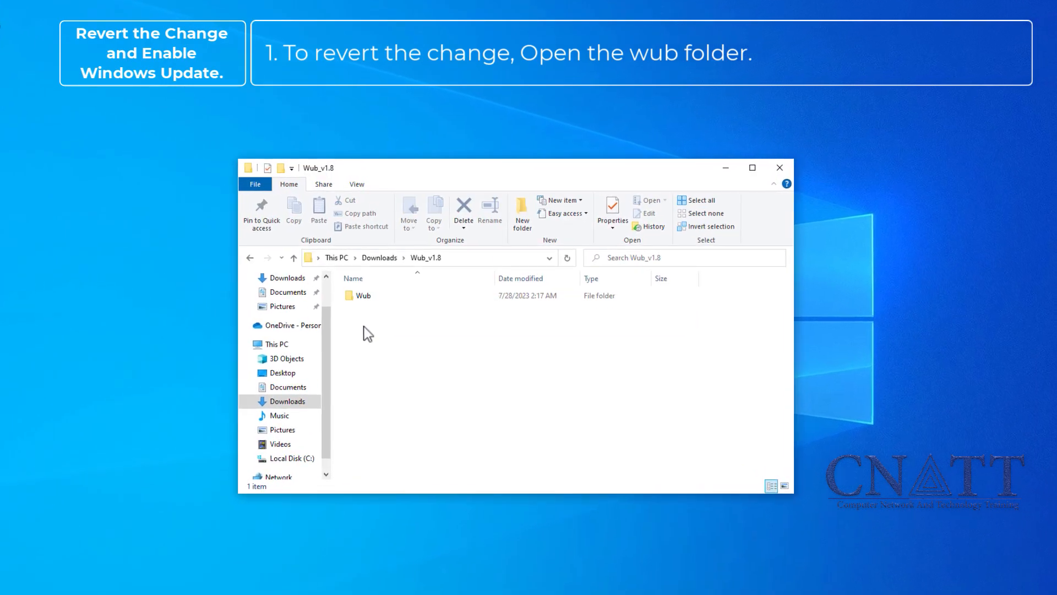
double_click(362, 295)
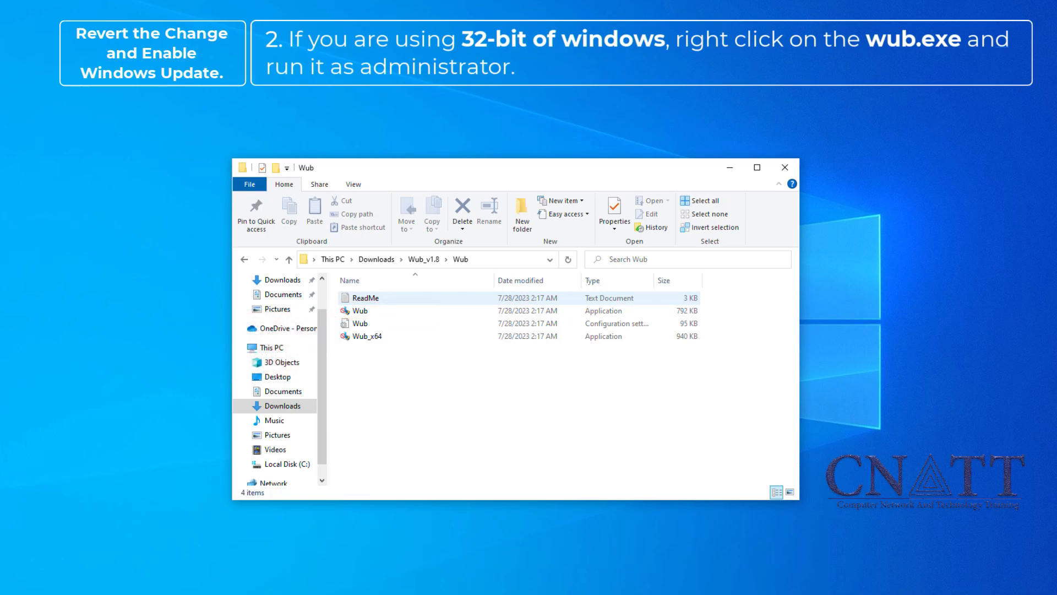
click(365, 336)
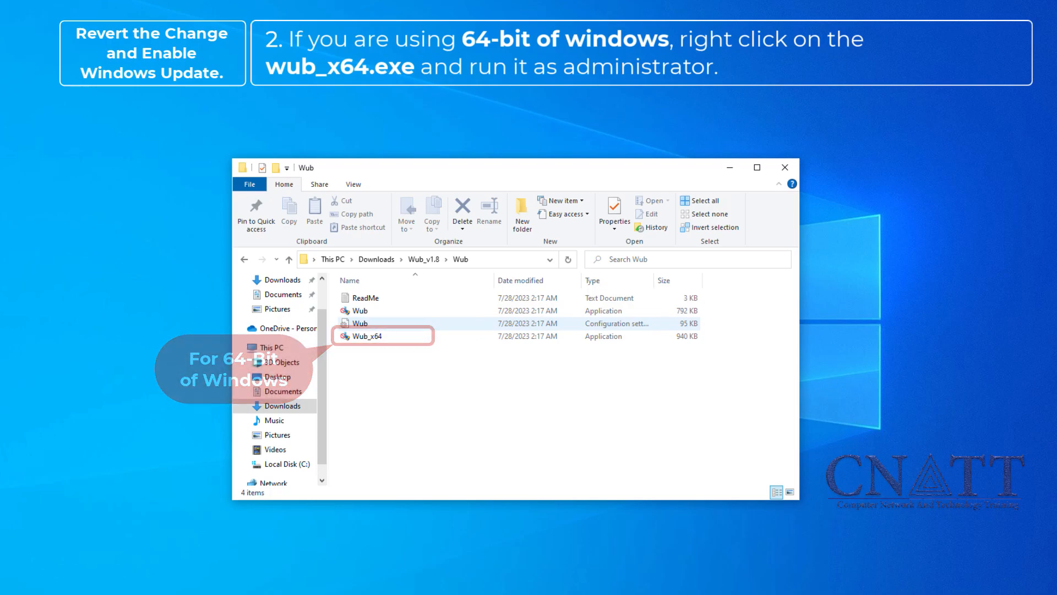
right_click(364, 336)
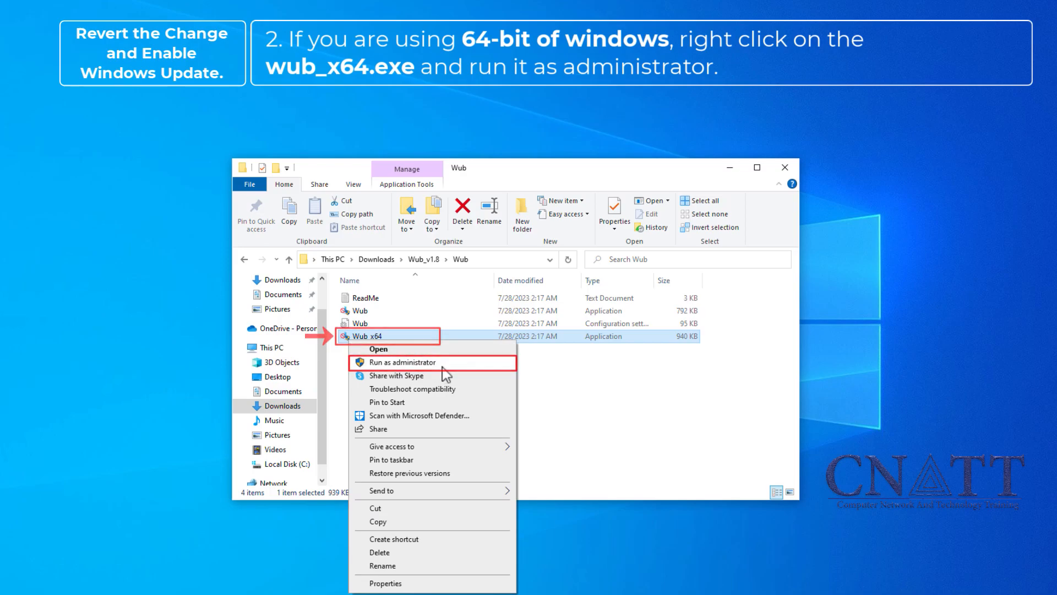
click(402, 362)
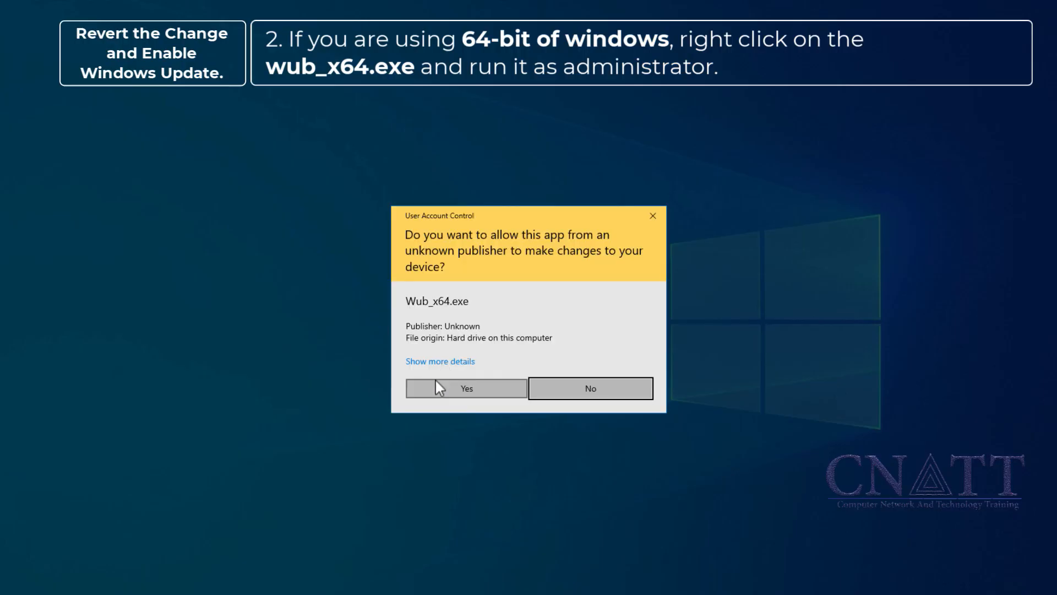
Allow the UAC prompt, choose Enable Updates, apply it, and close Windows Update Blocker.
click(466, 388)
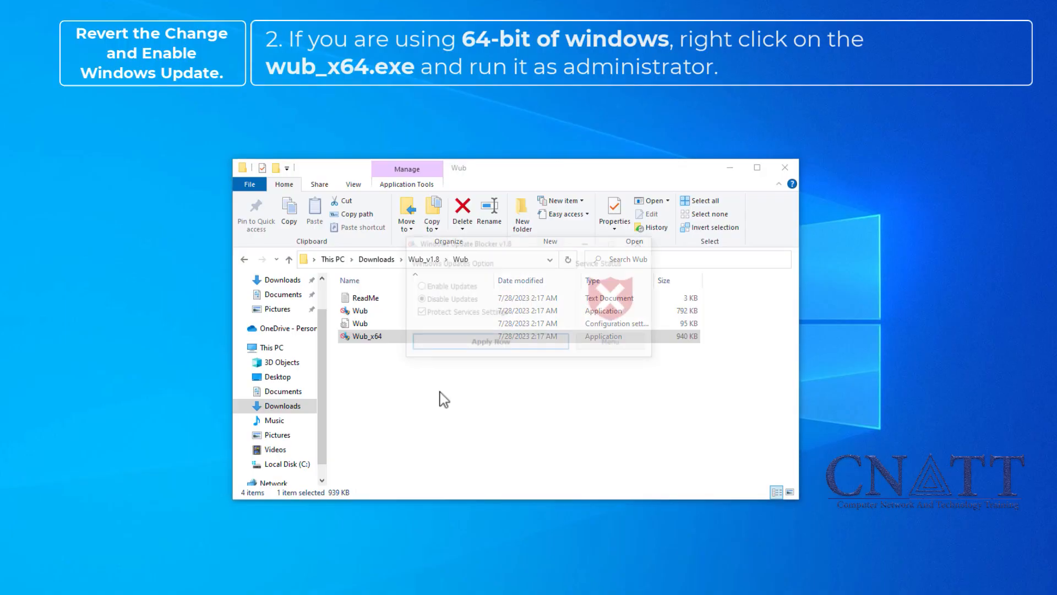
click(421, 287)
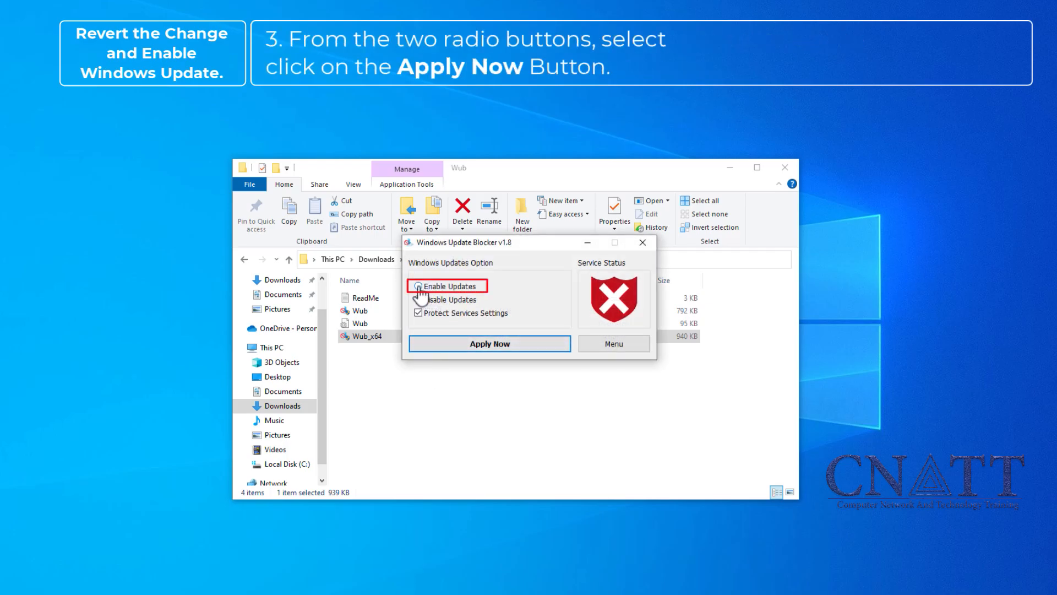
click(419, 286)
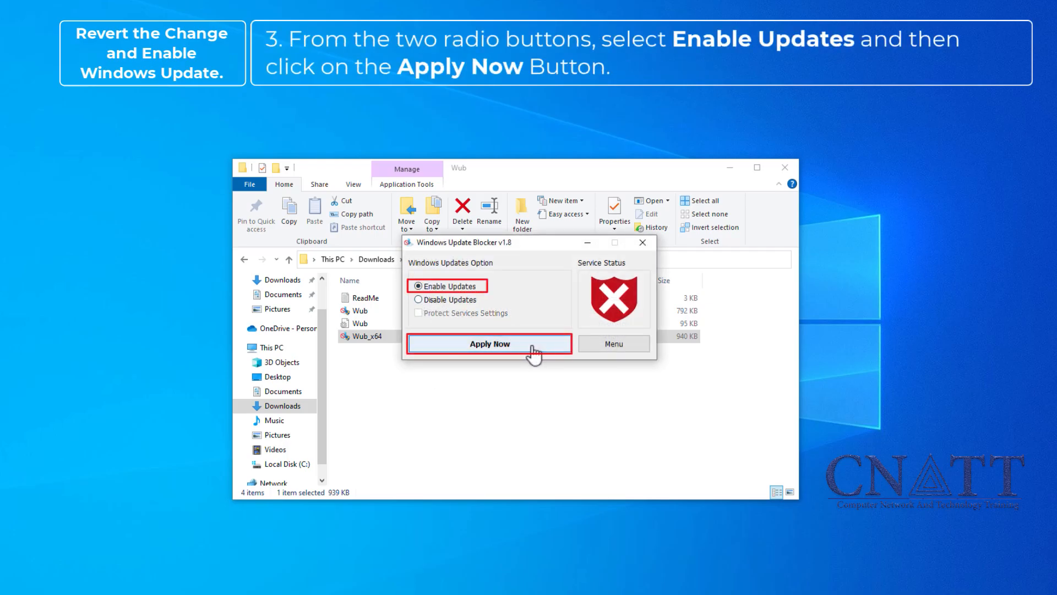
click(488, 344)
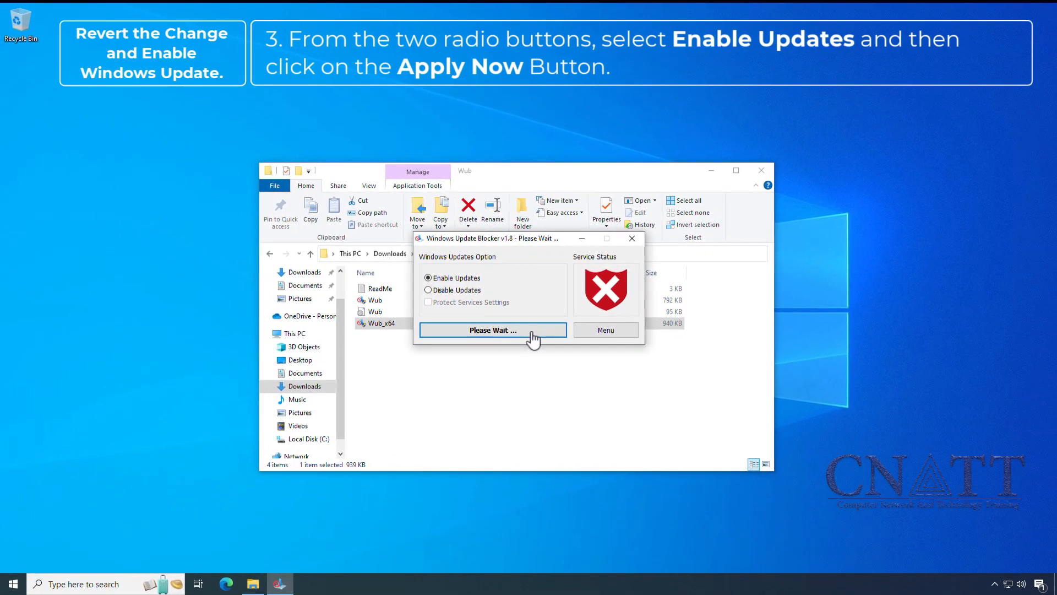
click(492, 329)
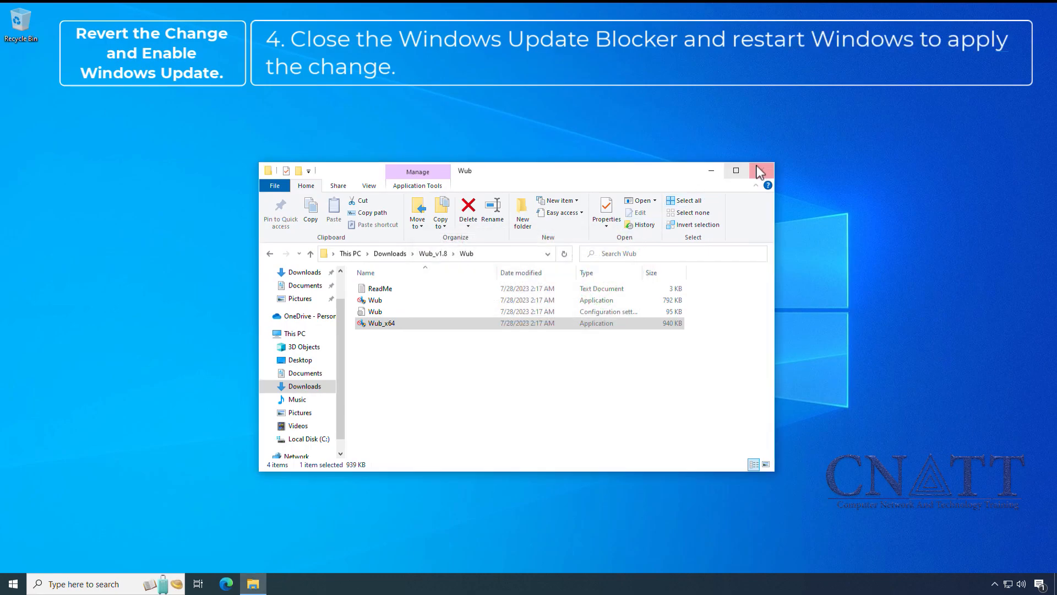
Retry the failed update on the Windows Update page so downloads resume, then close Settings.
click(758, 170)
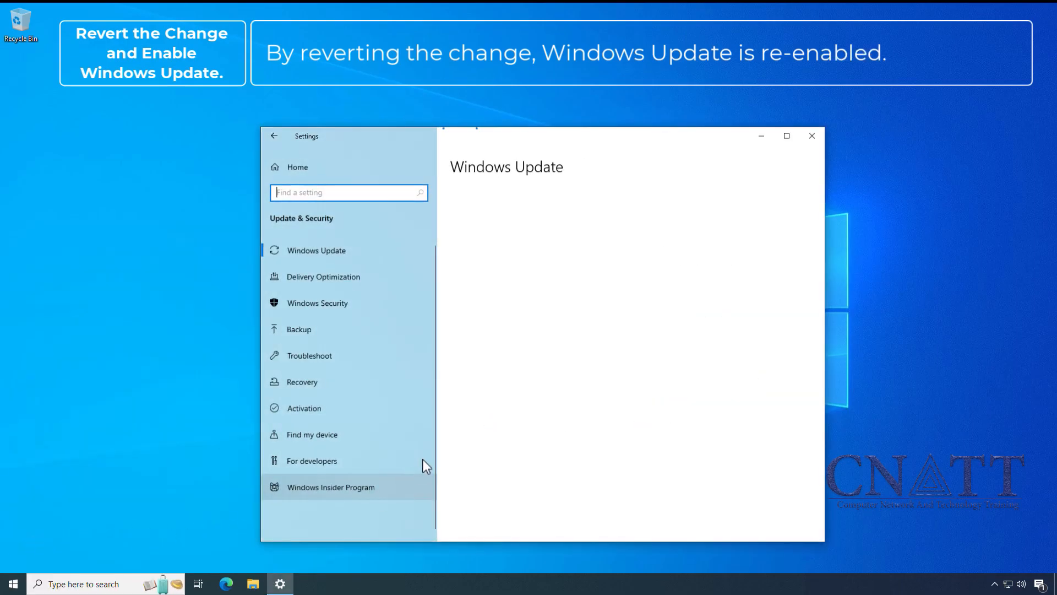
click(316, 249)
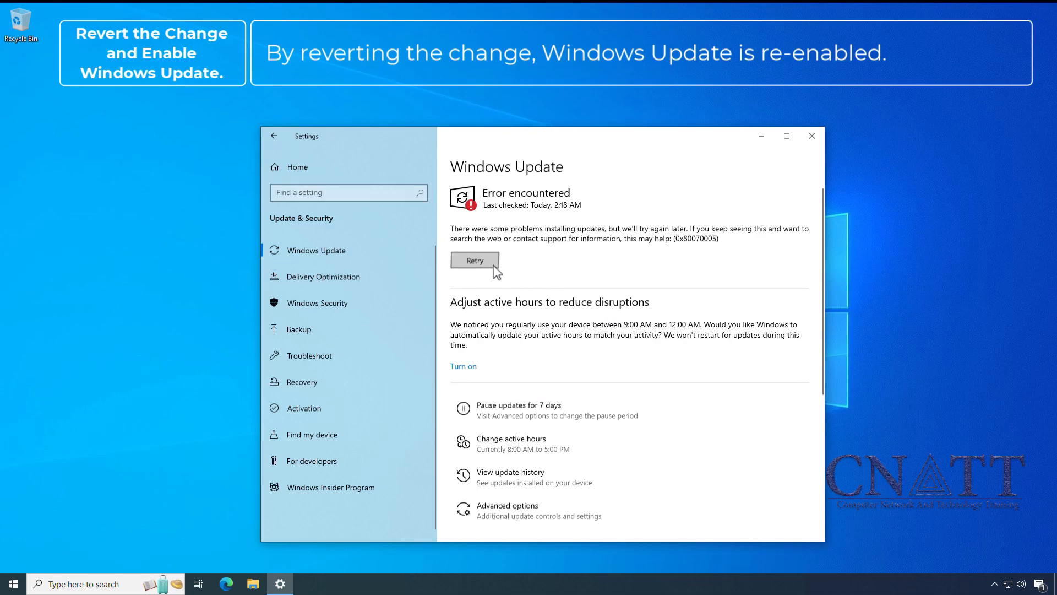
click(475, 260)
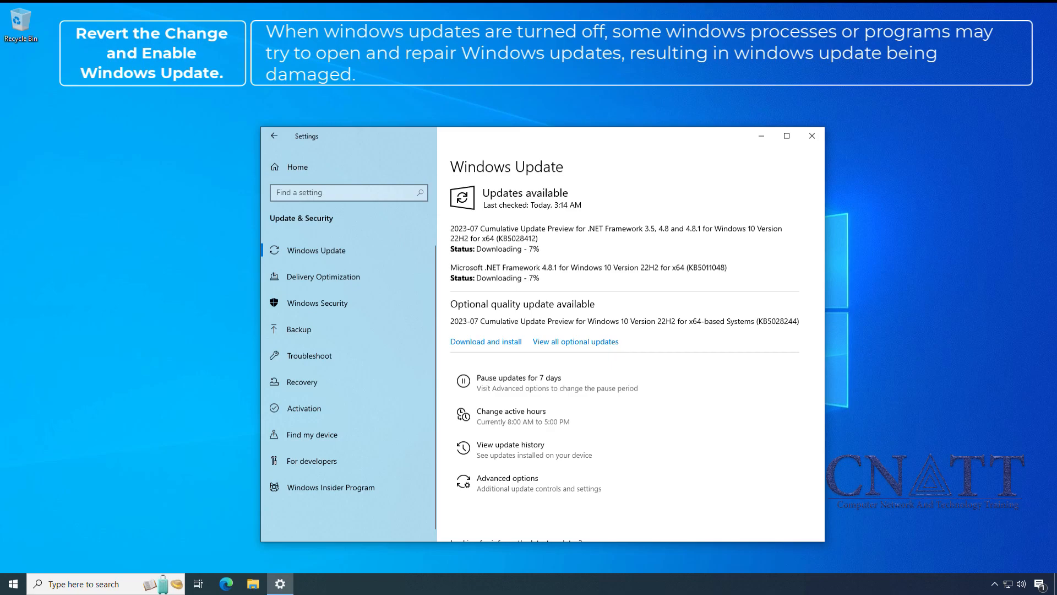
click(812, 135)
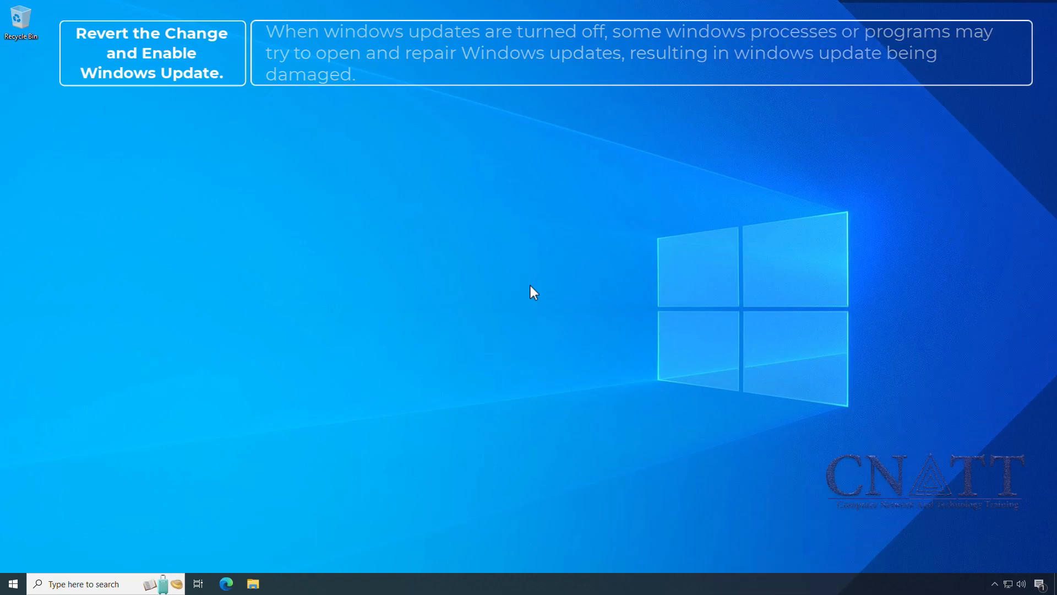
Reach the Wub tool folder via File Explorer's Downloads shortcut.
right_click(253, 584)
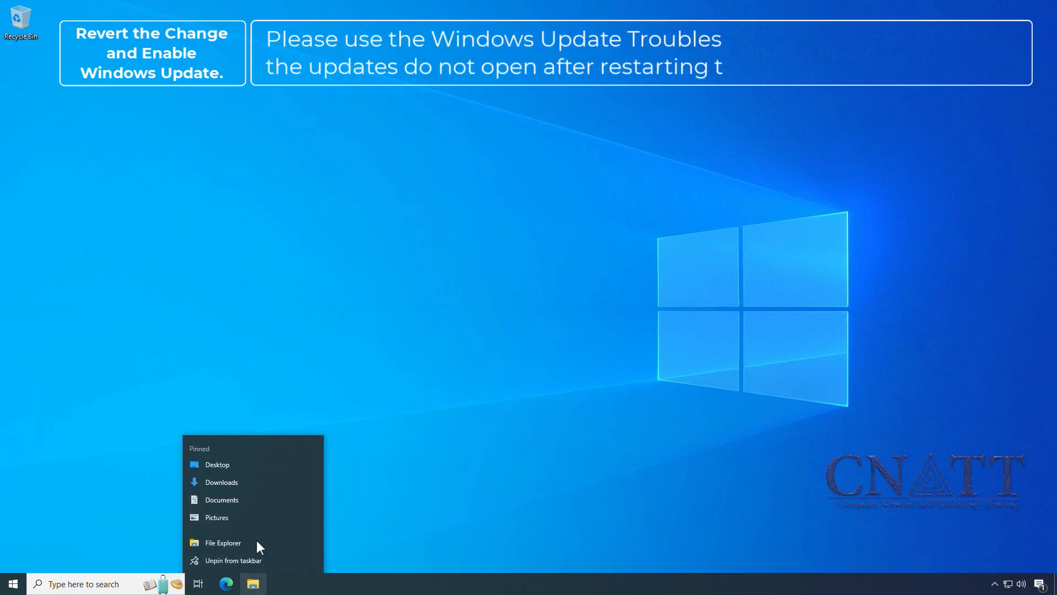
click(222, 543)
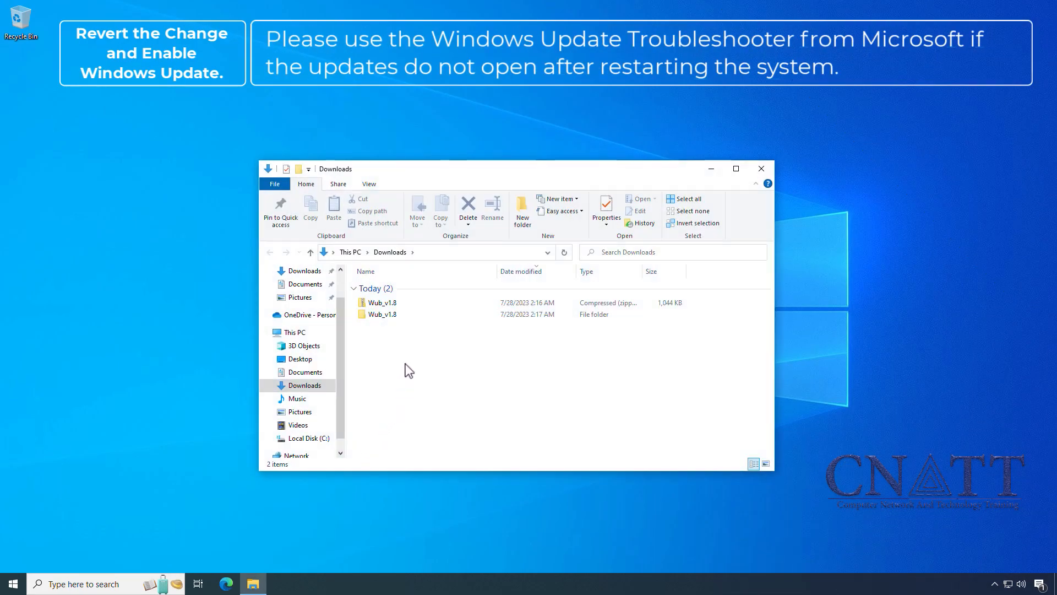
double_click(384, 314)
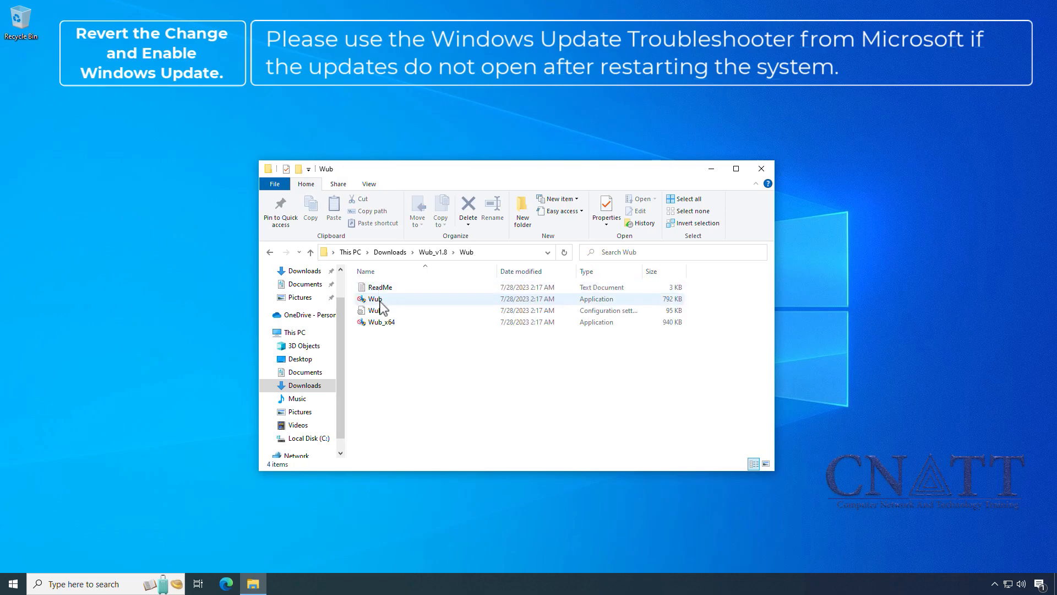
Run Wub_x64 as administrator and show its menu listing Update Troubleshooter.
right_click(378, 322)
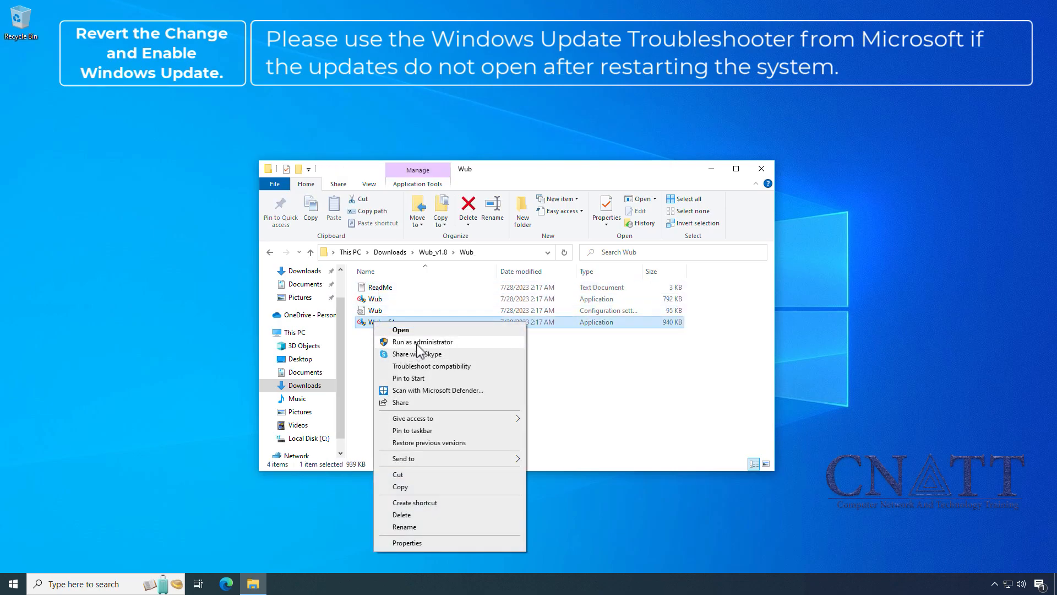
click(423, 341)
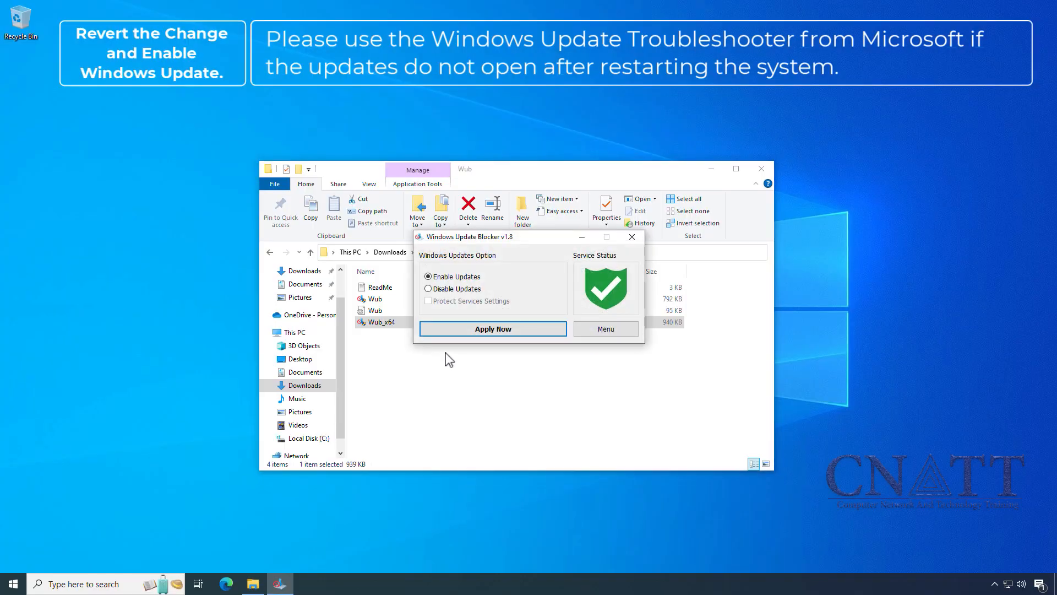
click(604, 328)
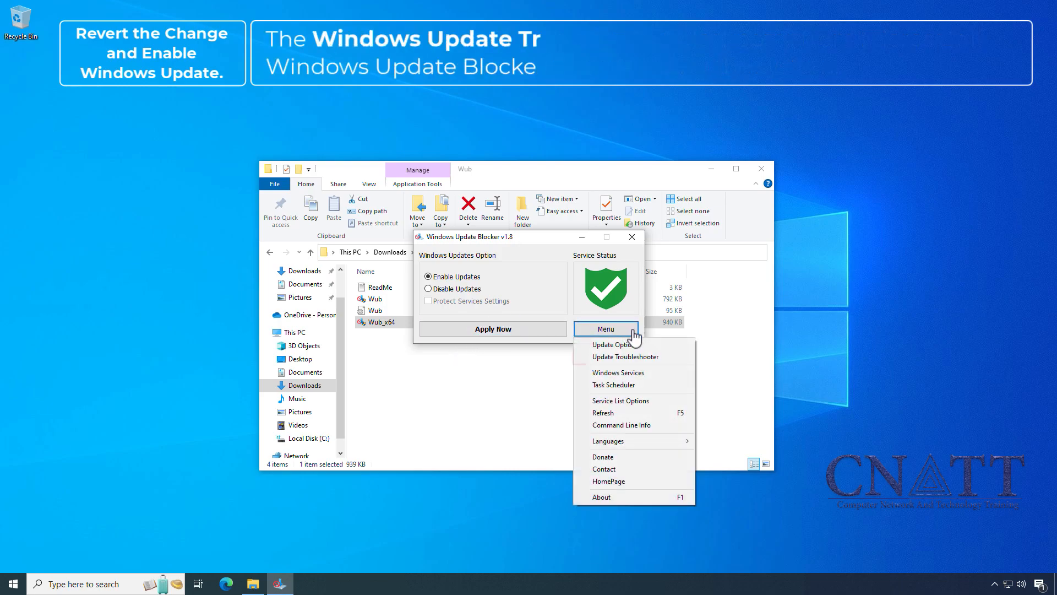